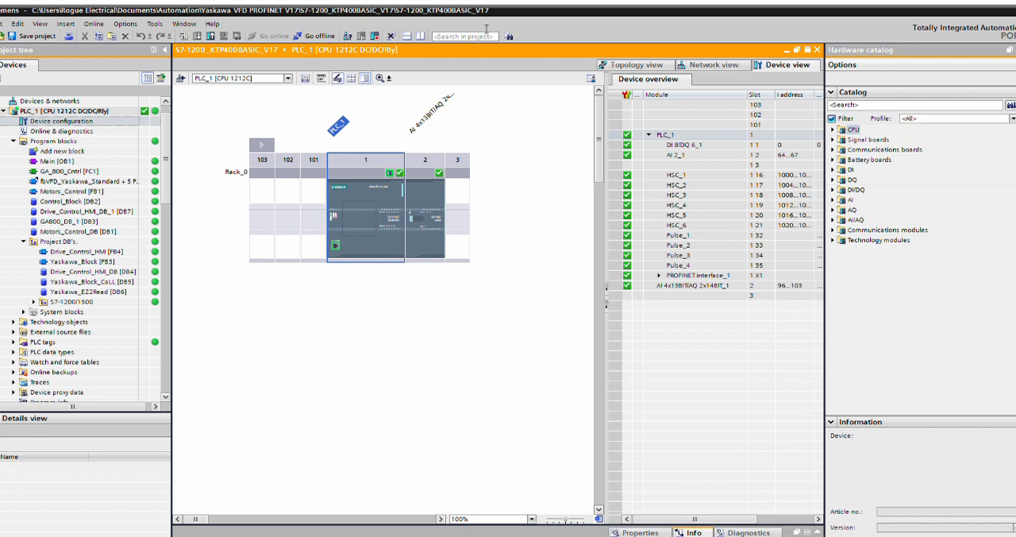
mouse_move(365, 181)
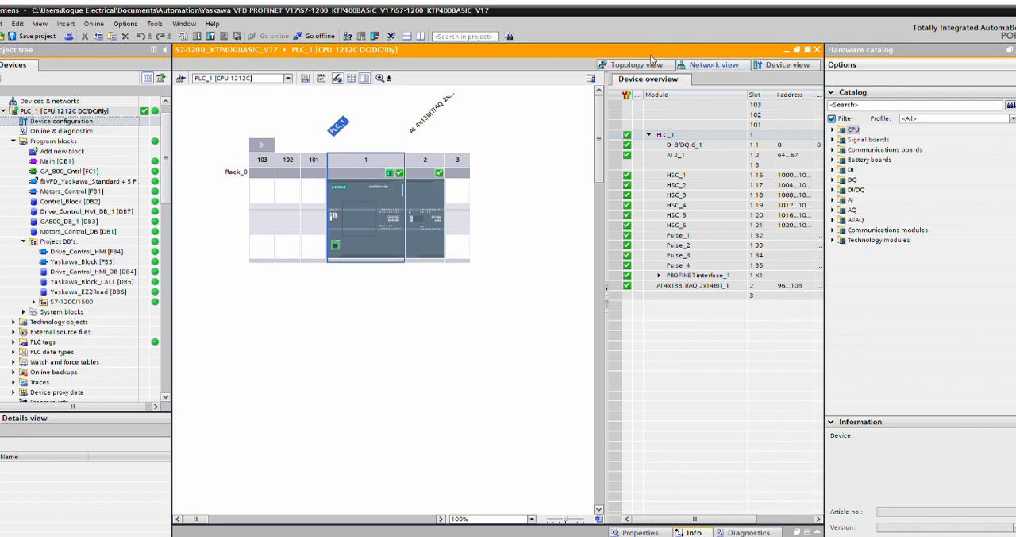
- Switch to the Network view showing PLC_1, HMI_1 and the SI-EP3 drive on PN/IE_1
left_click(712, 64)
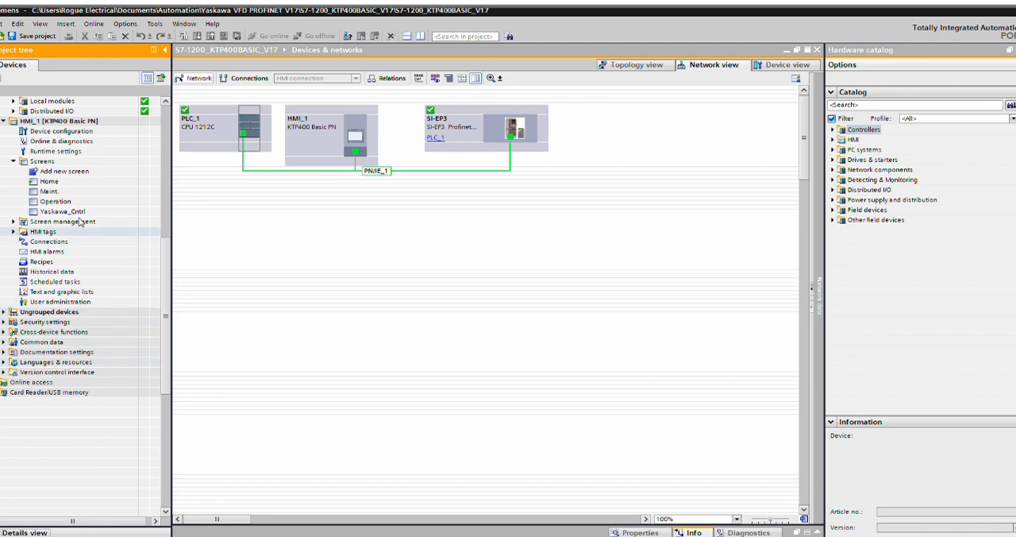
- Reach the Assign PROFINET device name page for yaskawa_ga800_1 via Online access diagnostics and start editing the name
left_click(6, 382)
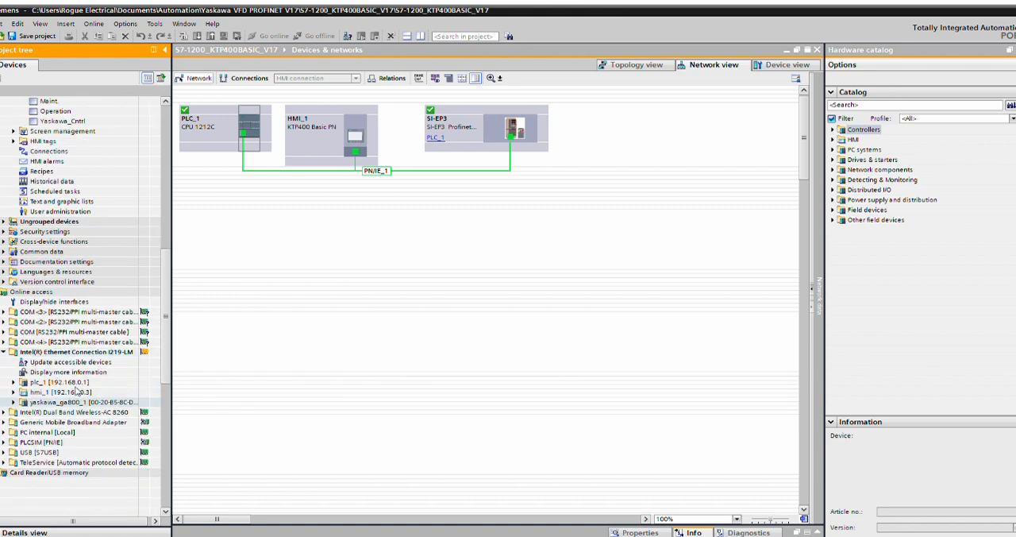
left_click(13, 402)
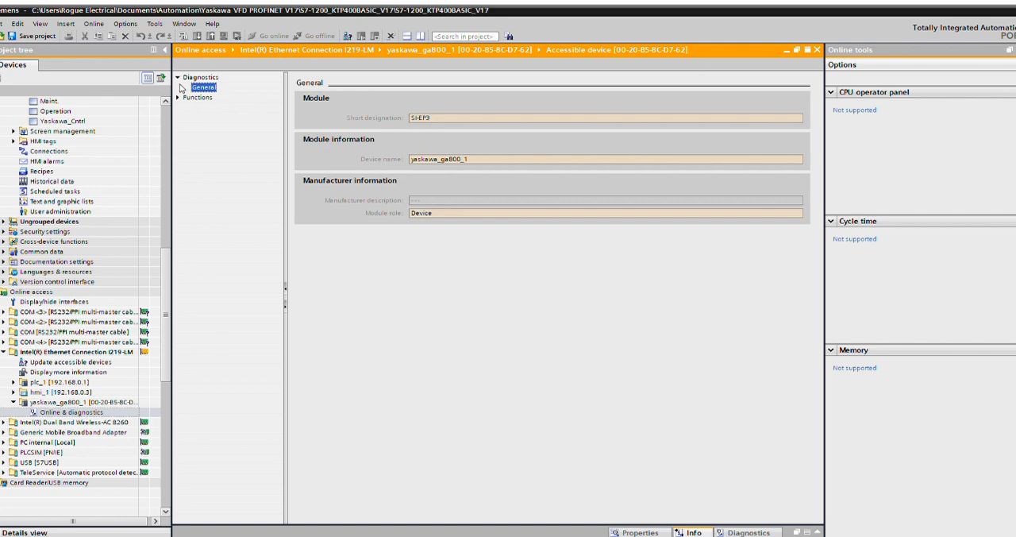
left_click(186, 97)
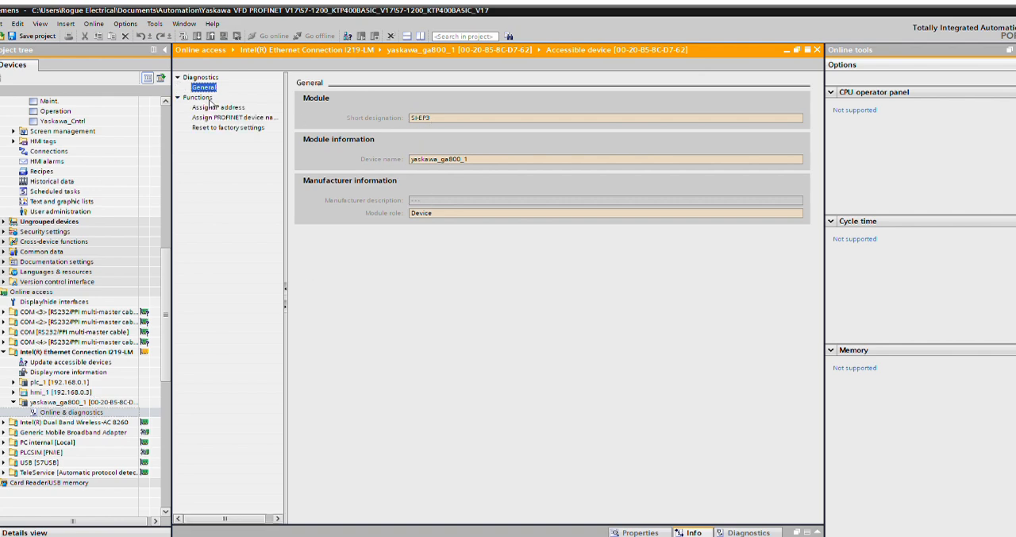
left_click(235, 116)
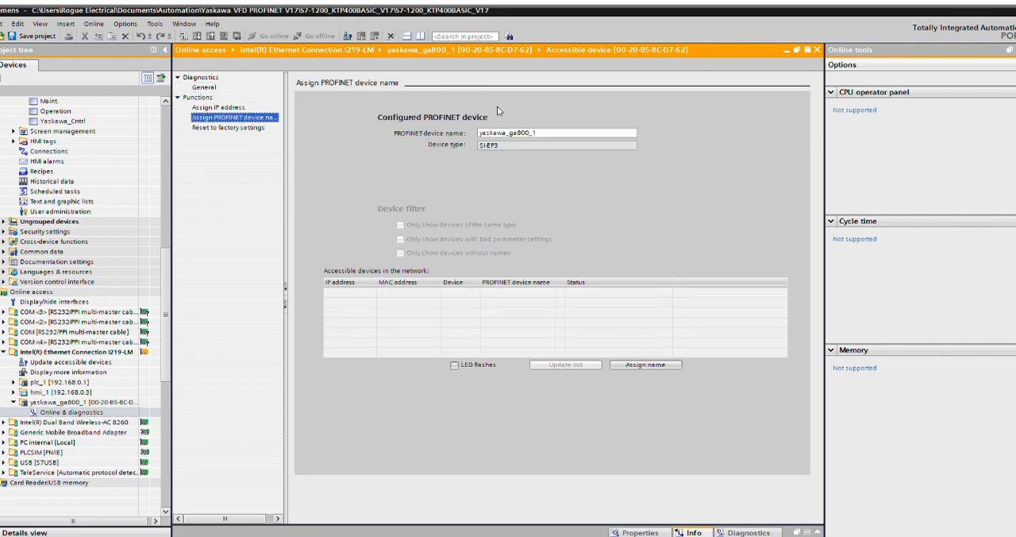
left_click(556, 133)
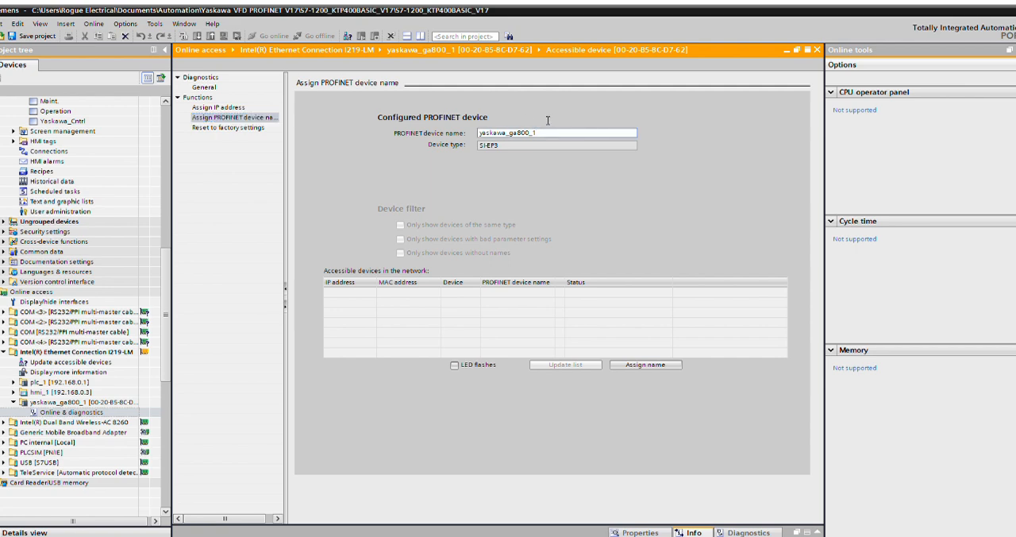
left_click(556, 132)
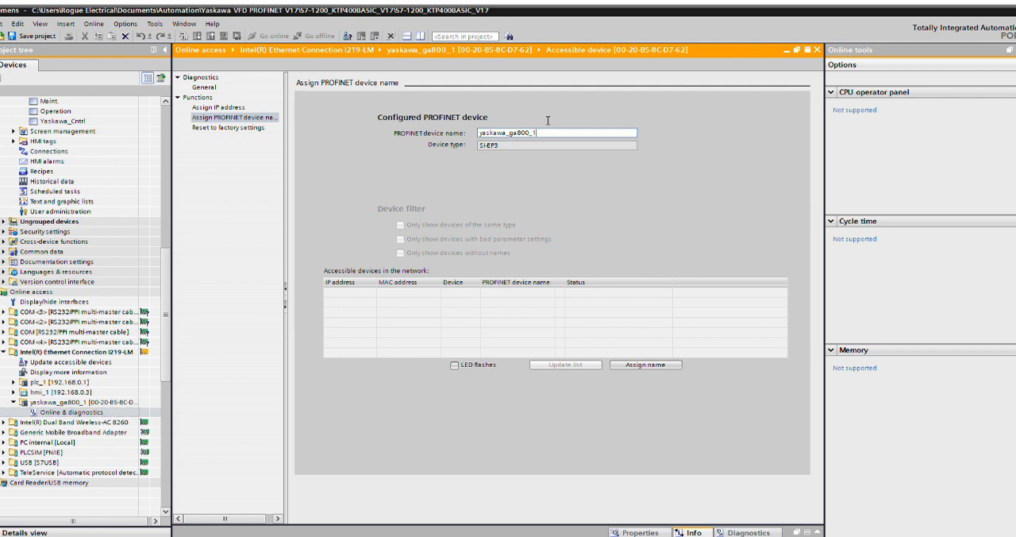
mouse_move(550, 125)
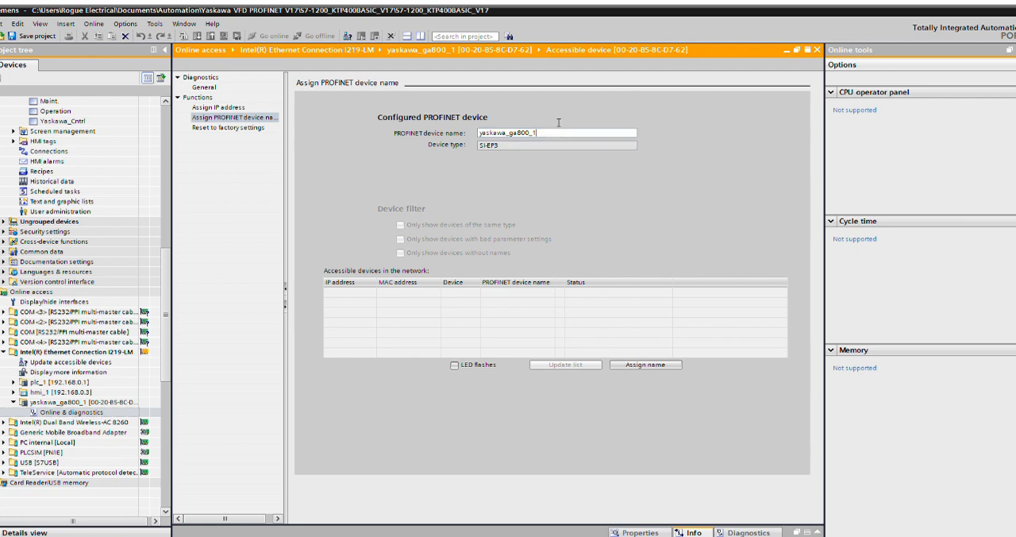
mouse_move(581, 129)
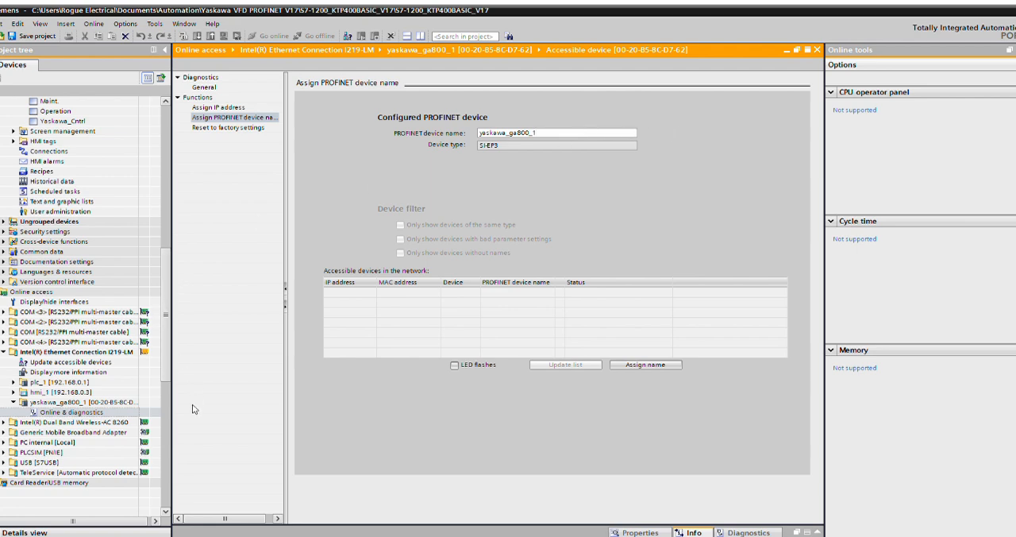
mouse_move(296, 530)
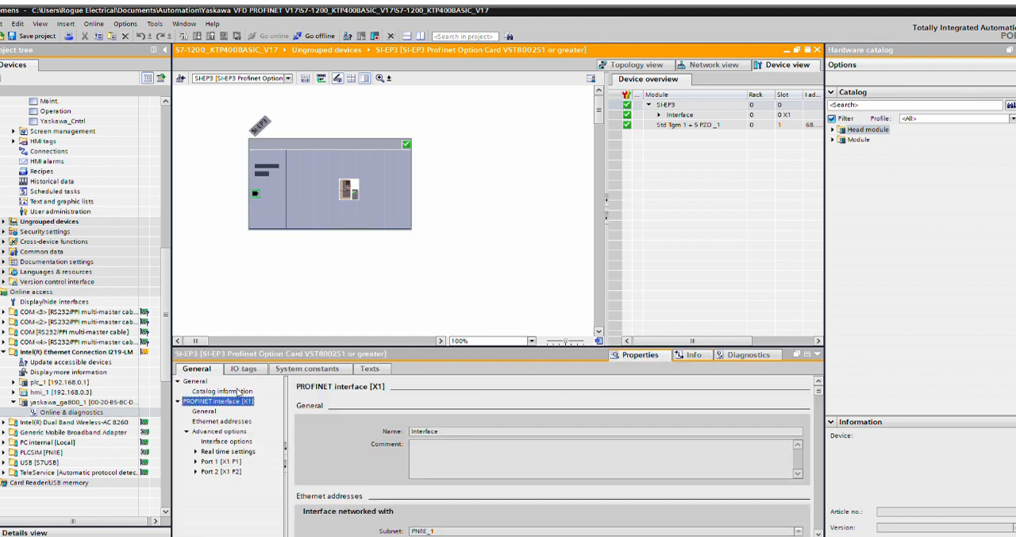
mouse_move(681, 420)
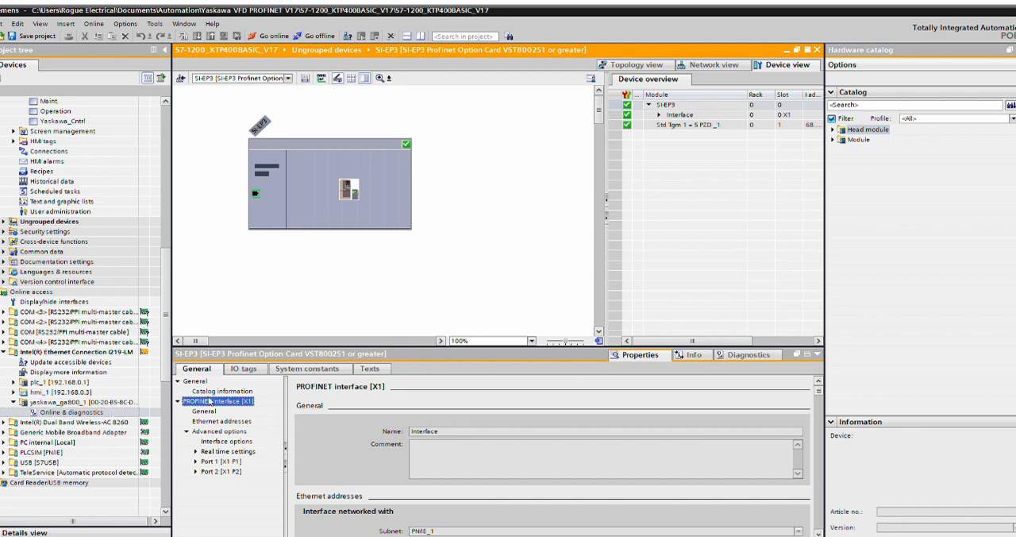
- Scroll the SI-EP3 PROFINET interface properties to review device name Yaskawa_GA800_1
scroll("down", 3)
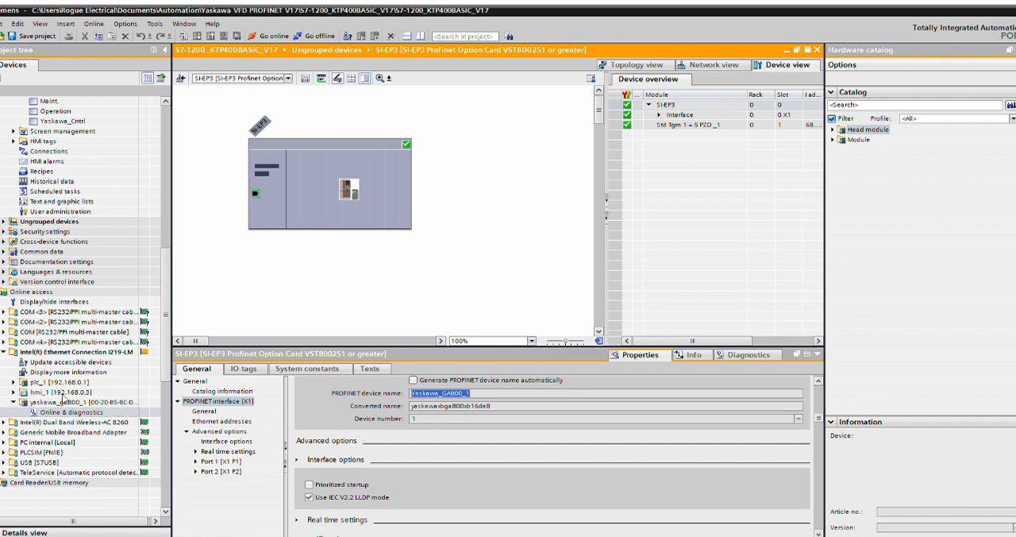
mouse_move(66, 399)
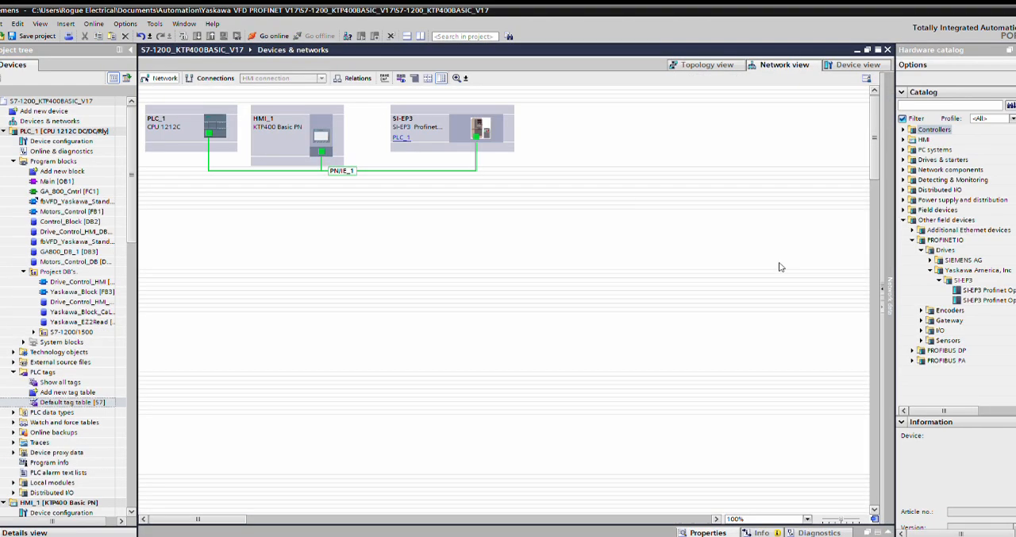
mouse_move(401, 246)
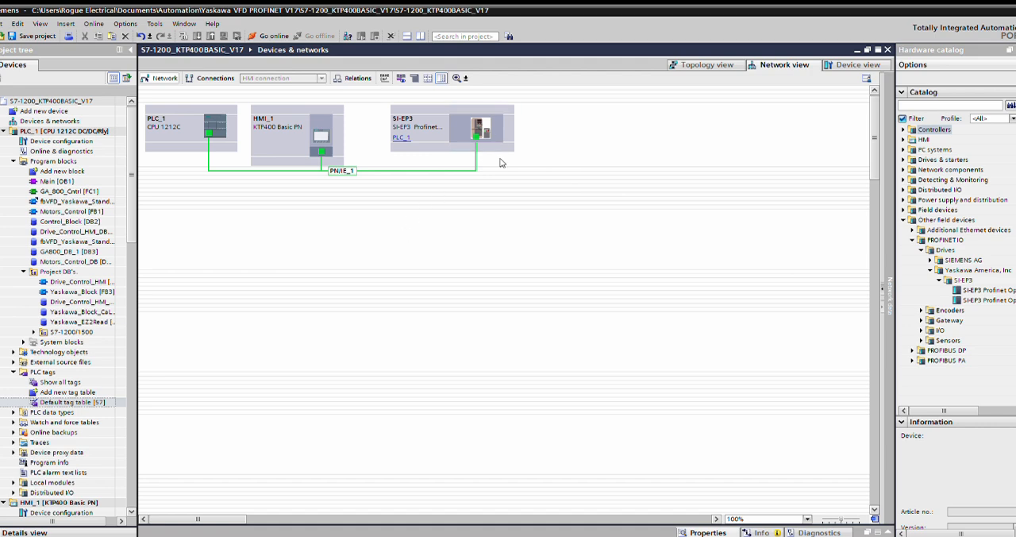
mouse_move(897, 261)
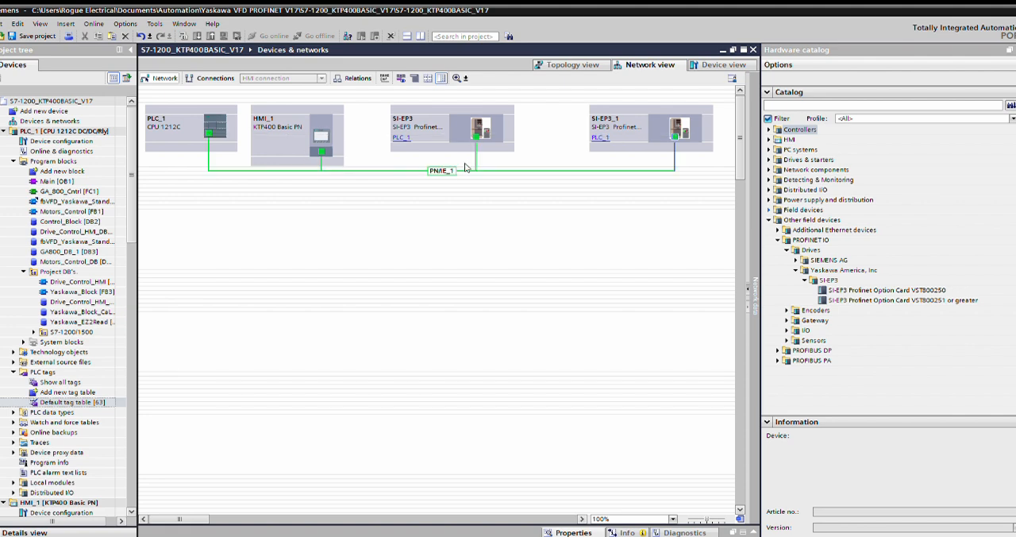
mouse_move(664, 243)
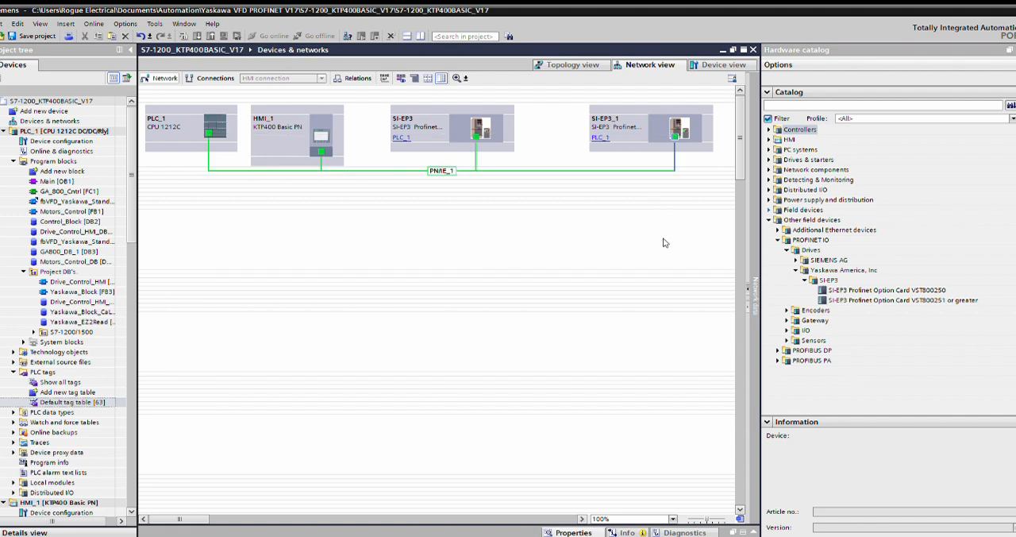
- Deselect devices in the network view after adding SI-EP3_1 to PLC_1
left_click(651, 127)
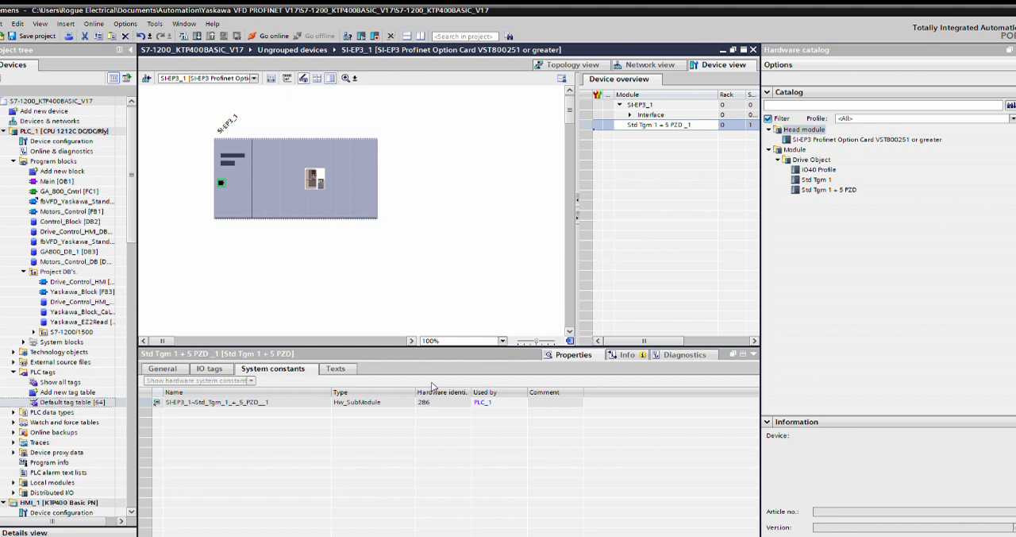
mouse_move(428, 388)
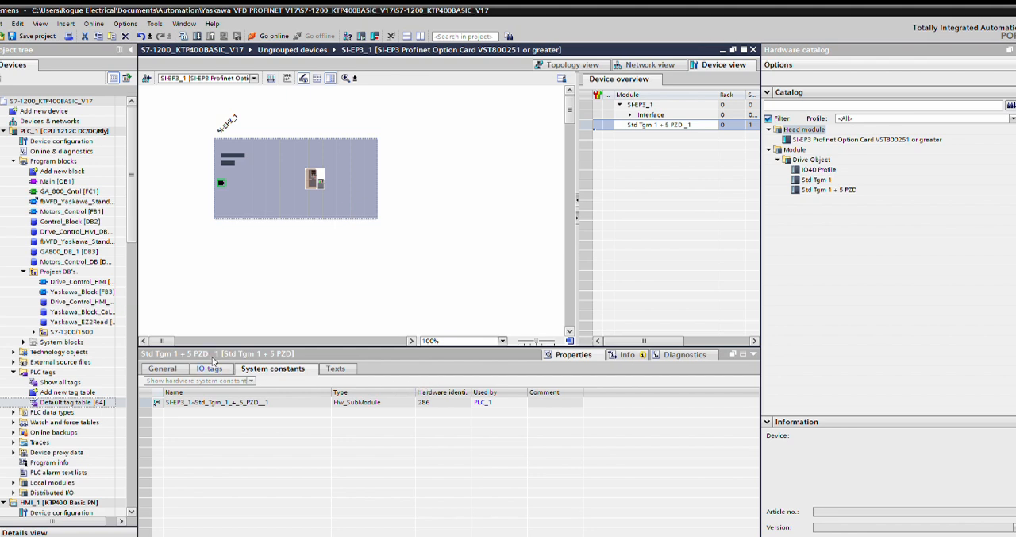
mouse_move(204, 390)
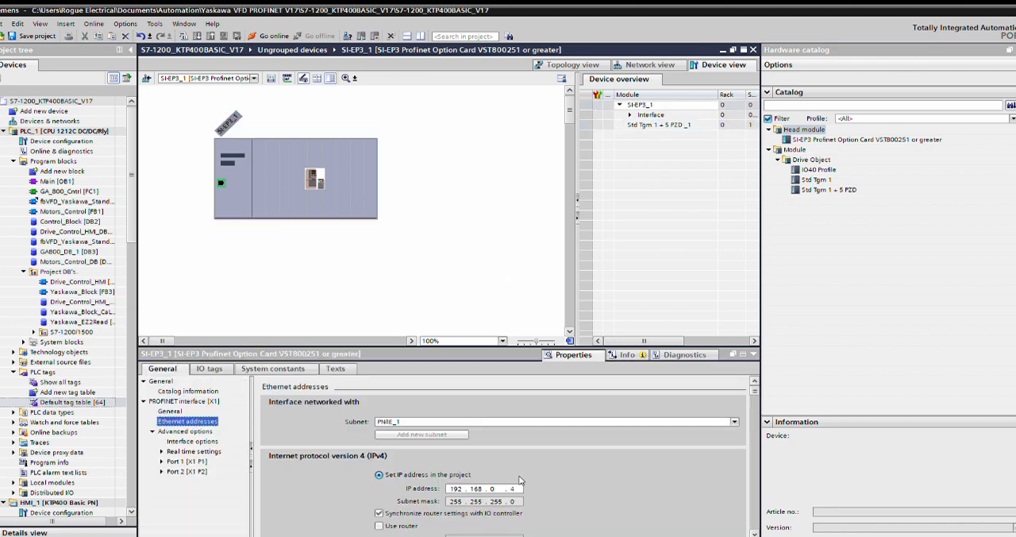
mouse_move(494, 480)
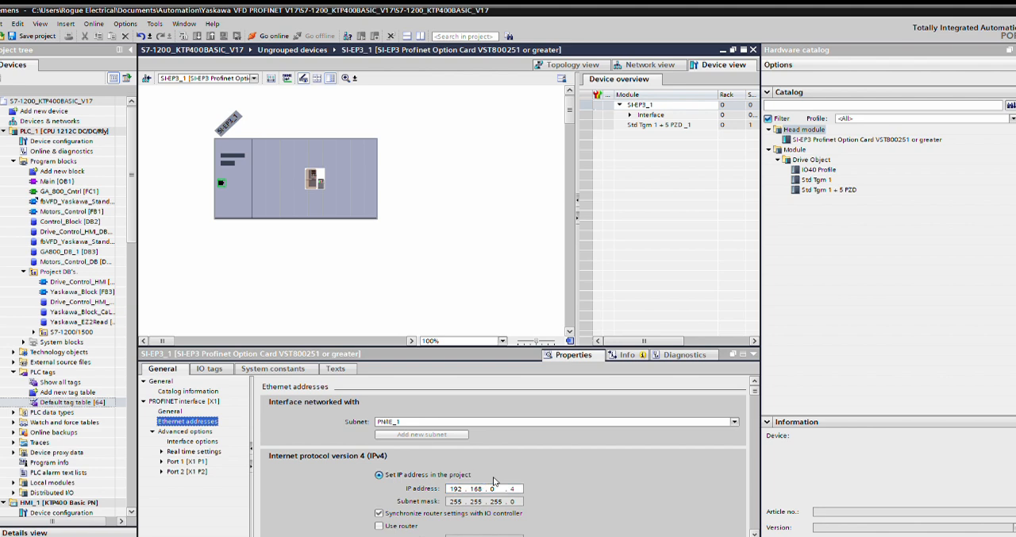
- Scroll to SI-EP3_1's PROFINET device name si-ep3_1 and select it for editing
scroll("down", 3)
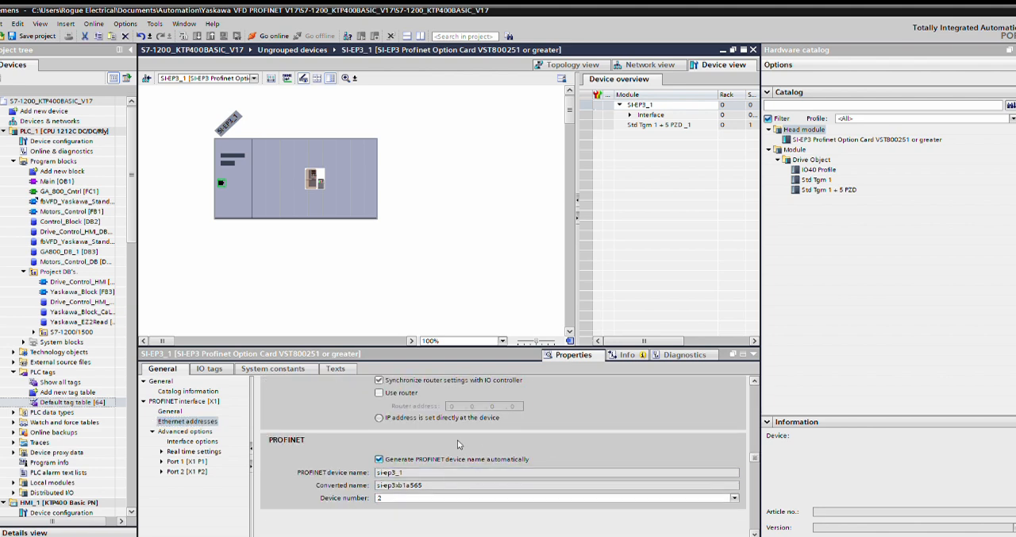
mouse_move(359, 435)
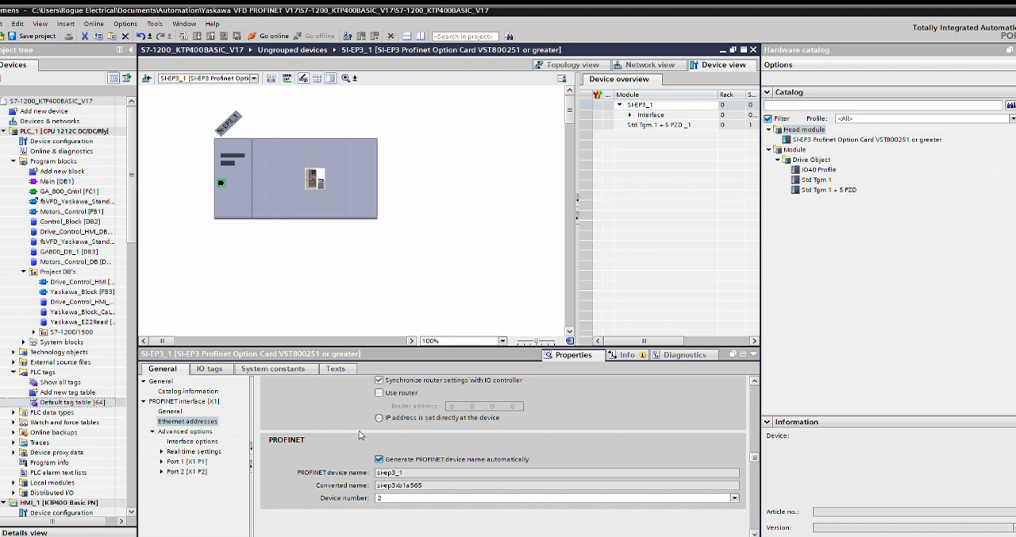
mouse_move(380, 447)
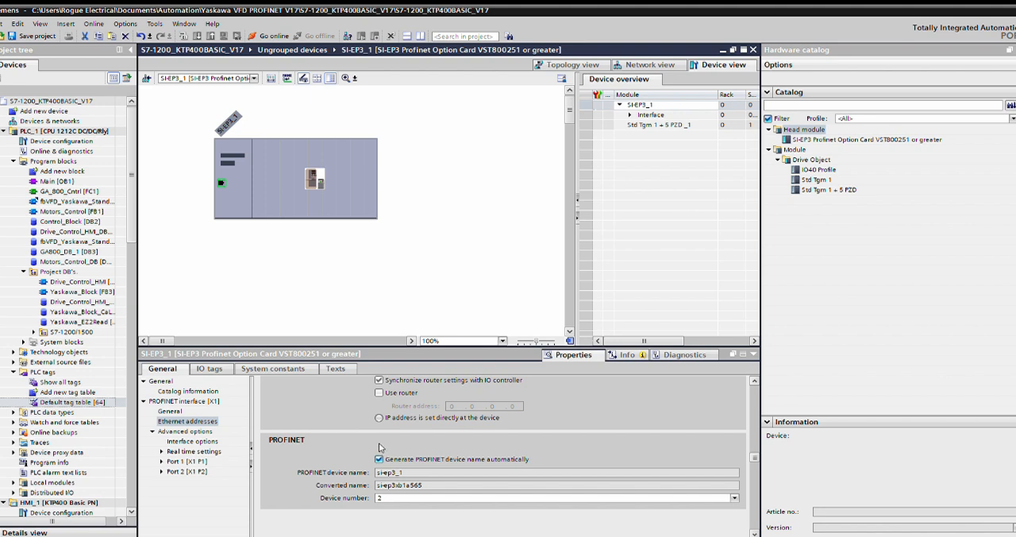
mouse_move(420, 450)
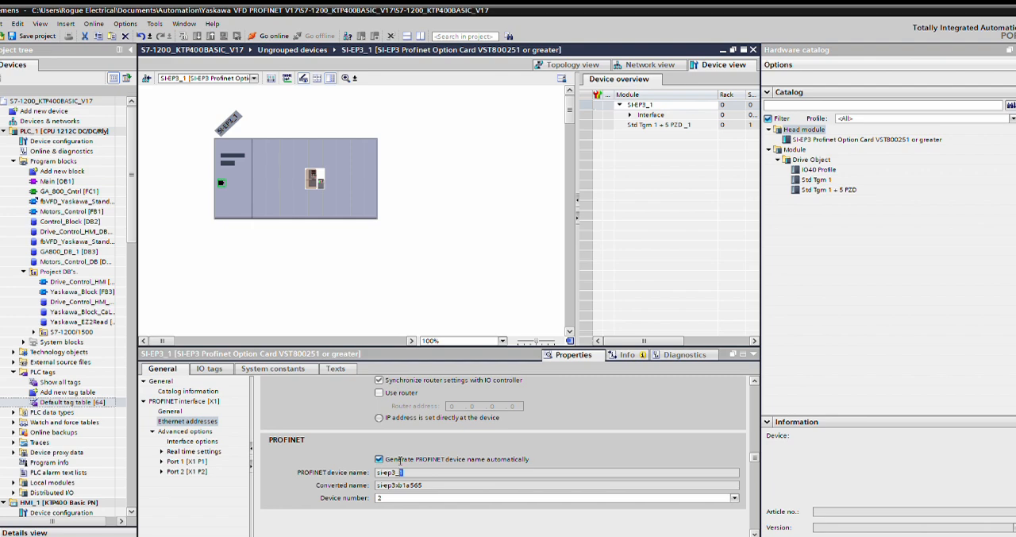
double_click(389, 472)
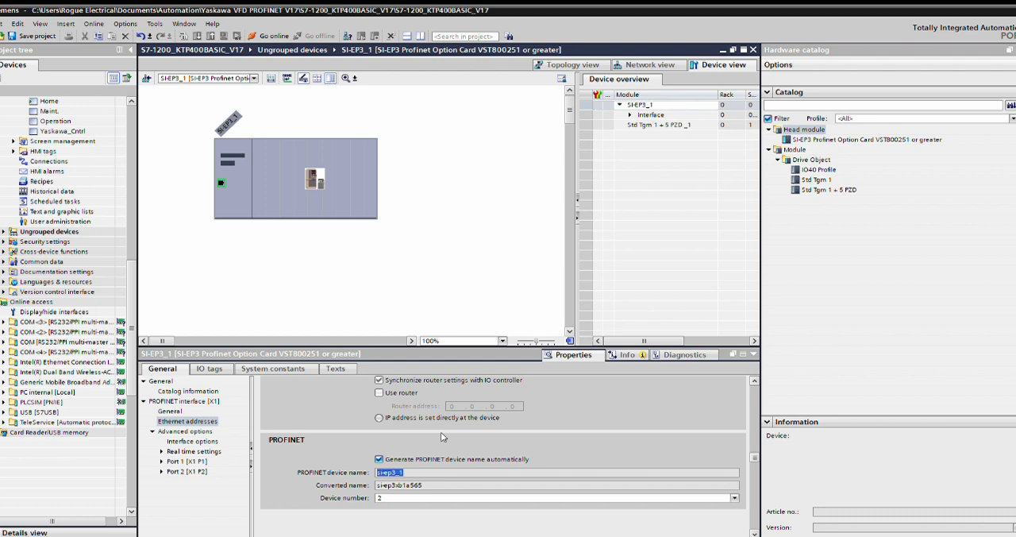
mouse_move(442, 437)
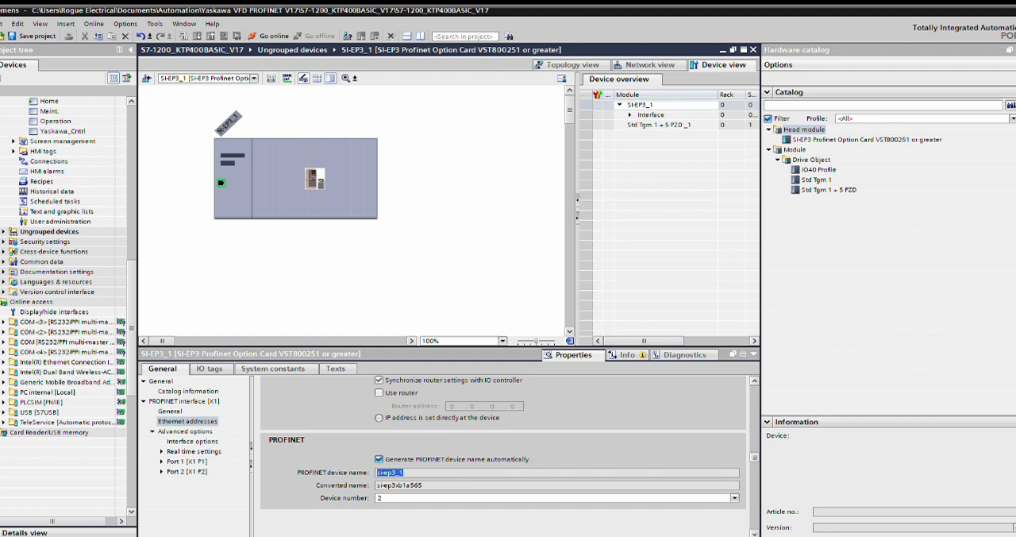
mouse_move(512, 447)
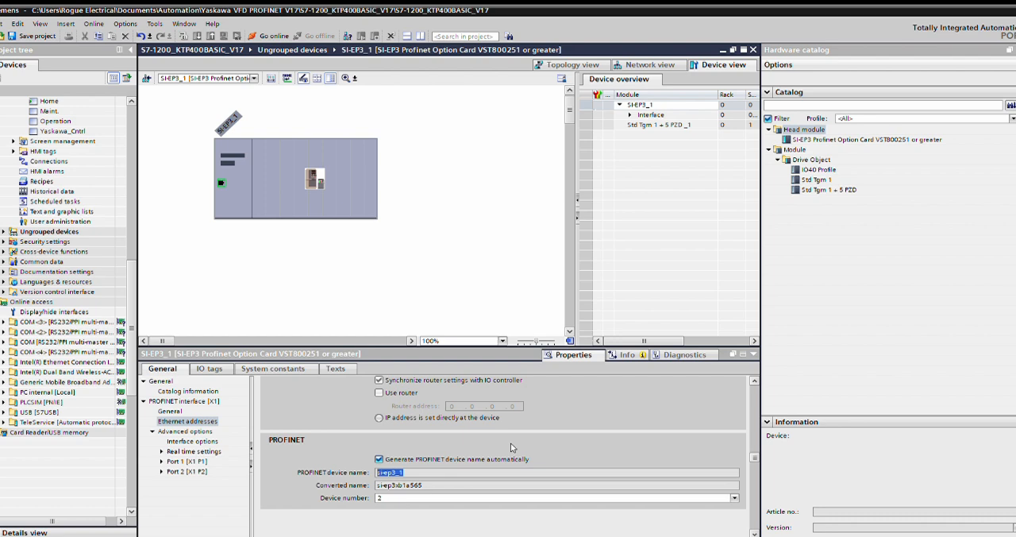
mouse_move(693, 163)
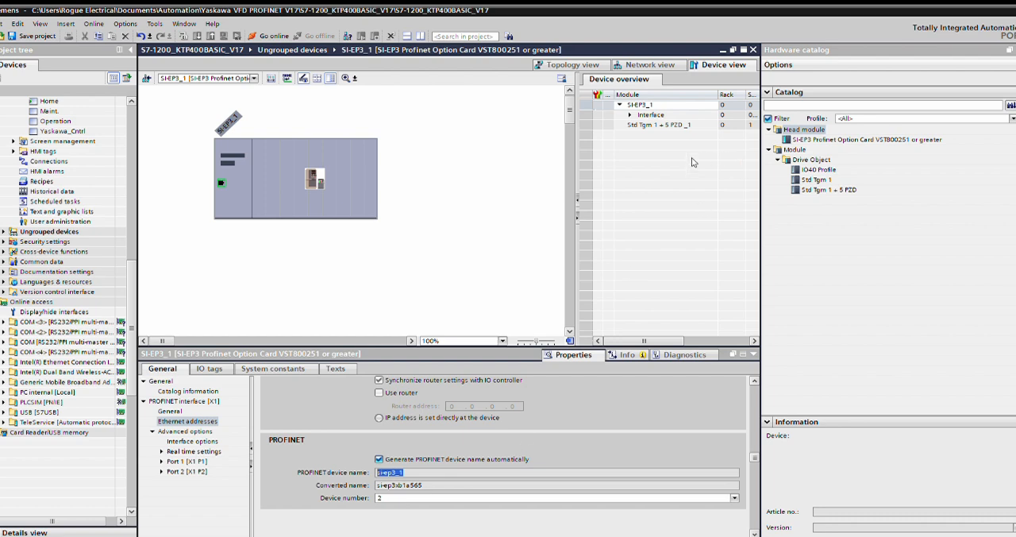
mouse_move(75, 96)
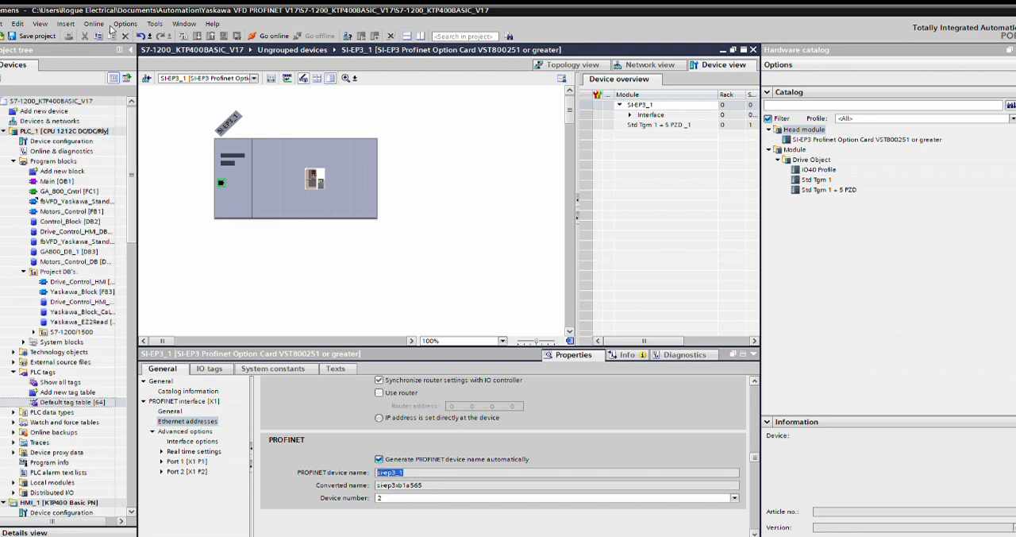
mouse_move(163, 19)
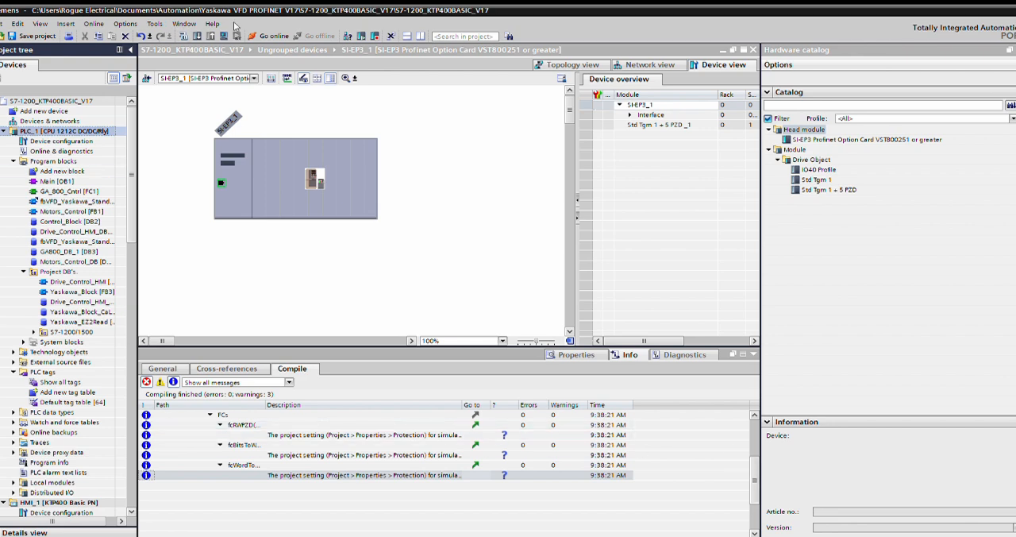
mouse_move(679, 367)
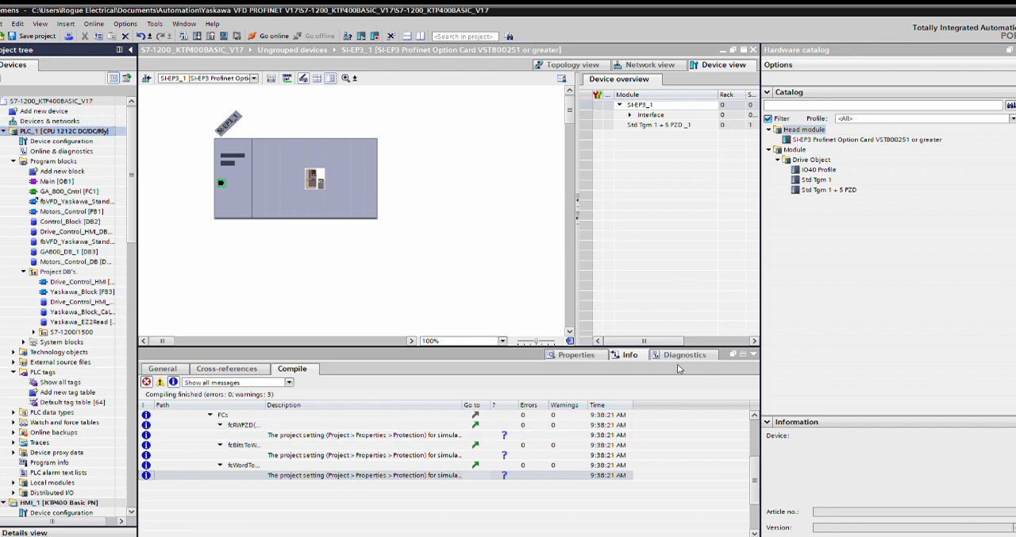
- Open the GA_800_Cntrl [FC1] block after the compile finishes with 0 errors and 3 warnings
left_click(659, 124)
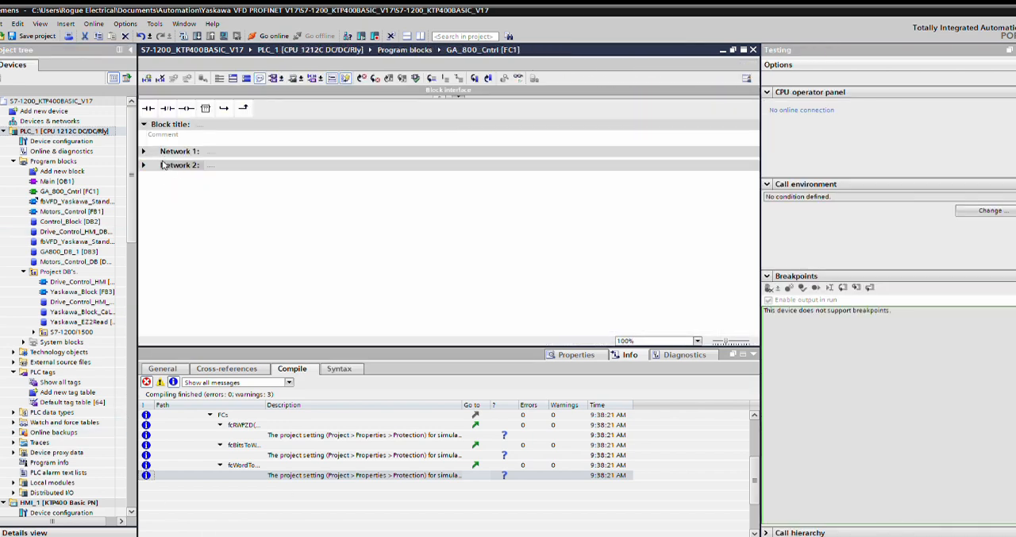
- Insert Network 3 calling fbVFD_Yaskawa_Standard with instance GA800_FB_VID and select its winFrequency input
left_click(180, 165)
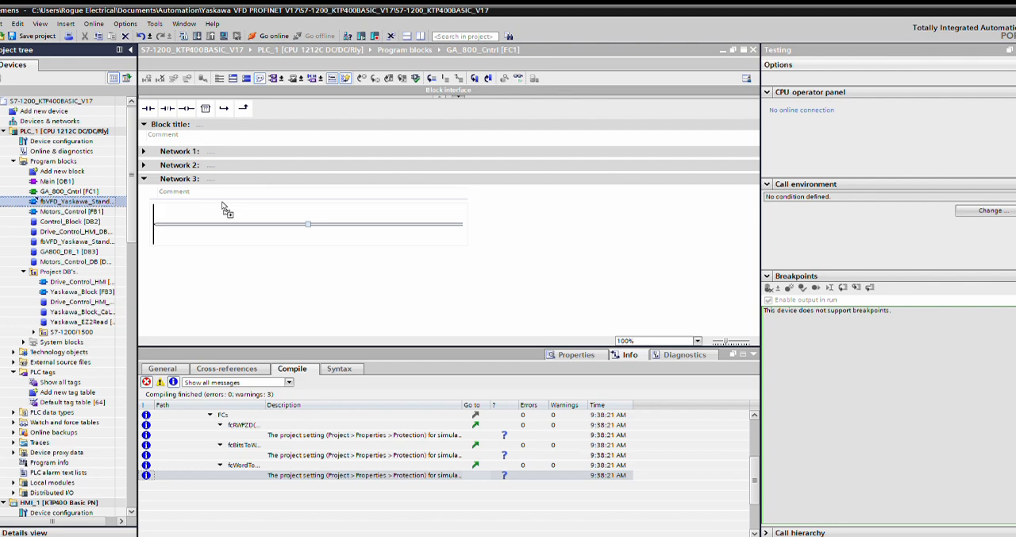
left_click(308, 224)
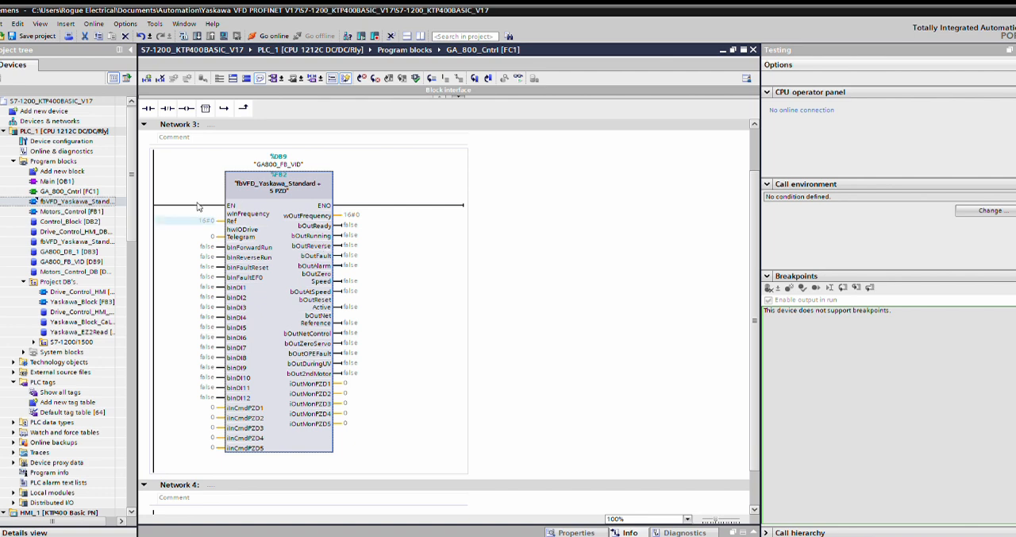
left_click(183, 220)
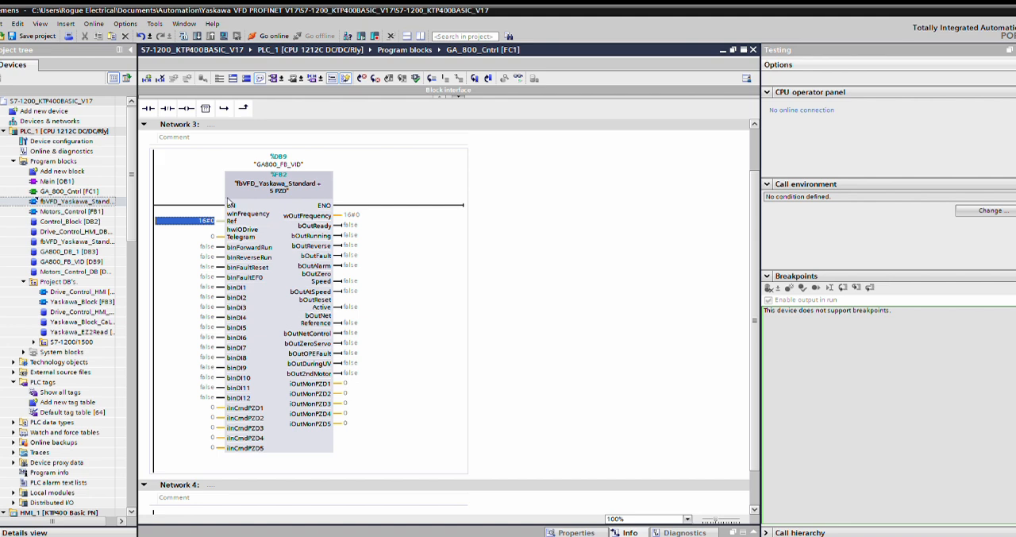
mouse_move(231, 201)
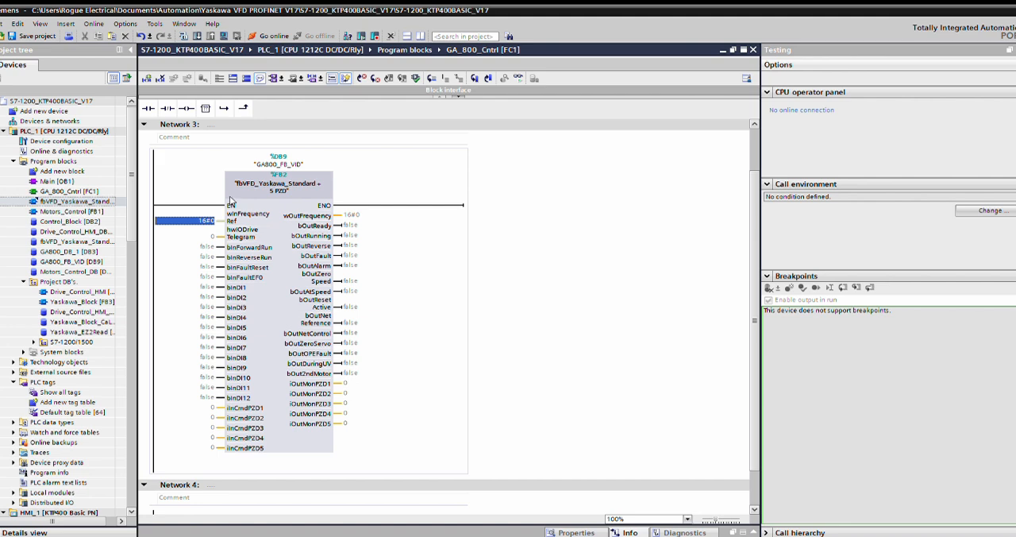
left_click(186, 220)
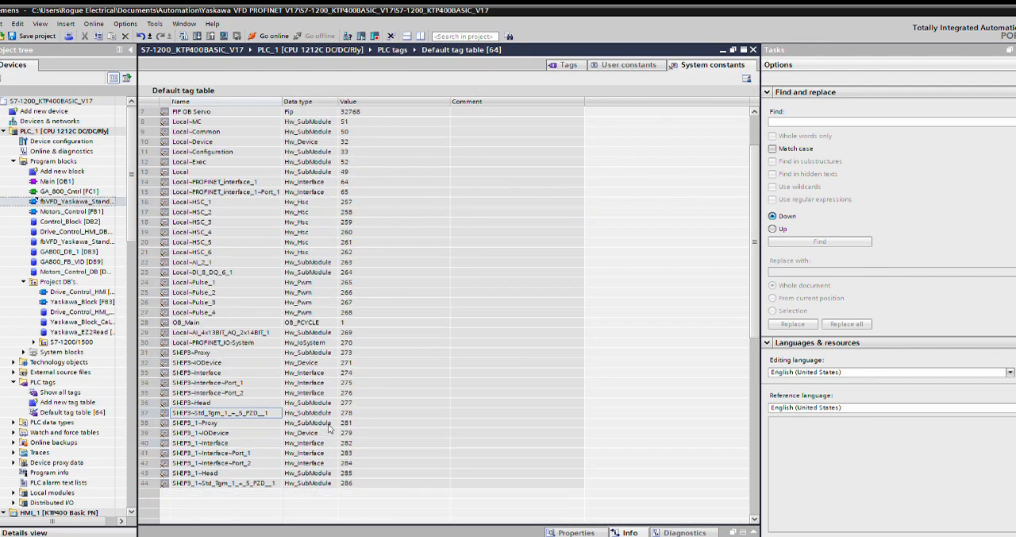
mouse_move(256, 471)
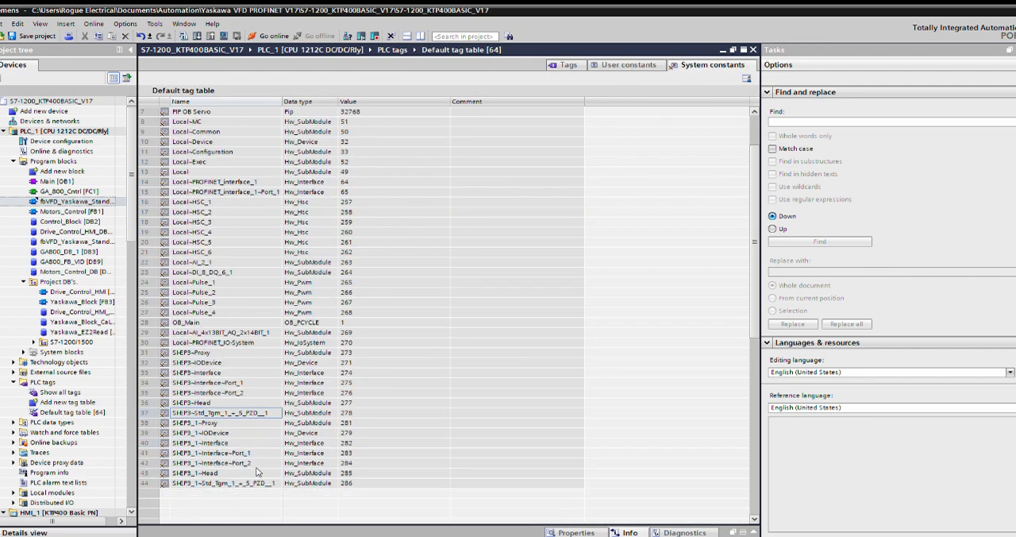
- Select the SI-EP3_1~Std_Tgm_1_+_5_PZD__1 system constant with value 286
left_click(225, 482)
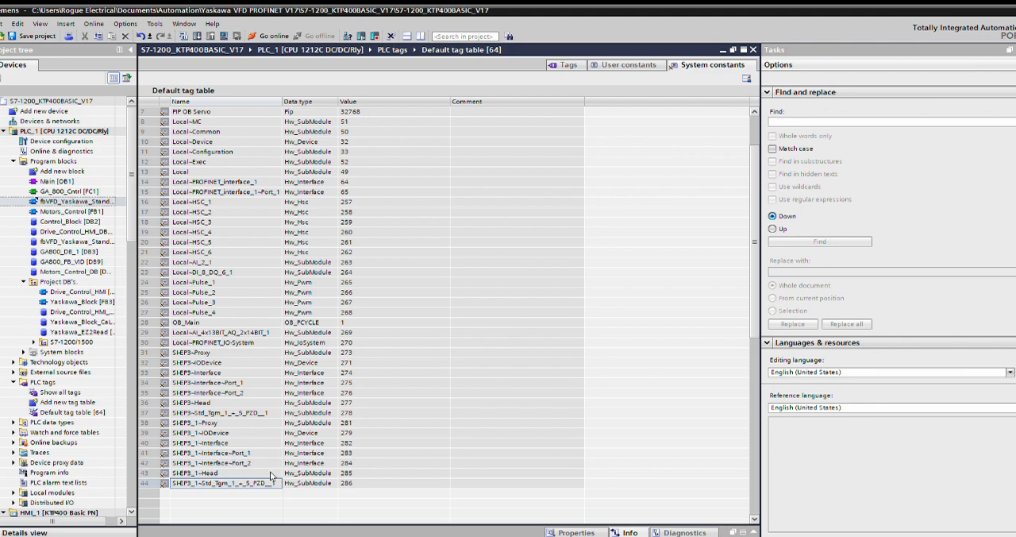
mouse_move(202, 469)
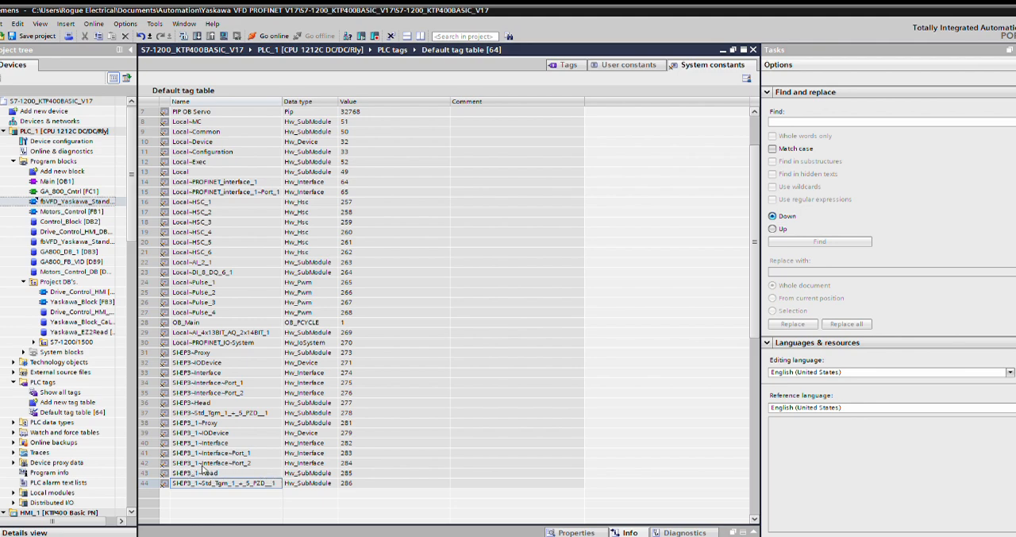
mouse_move(239, 471)
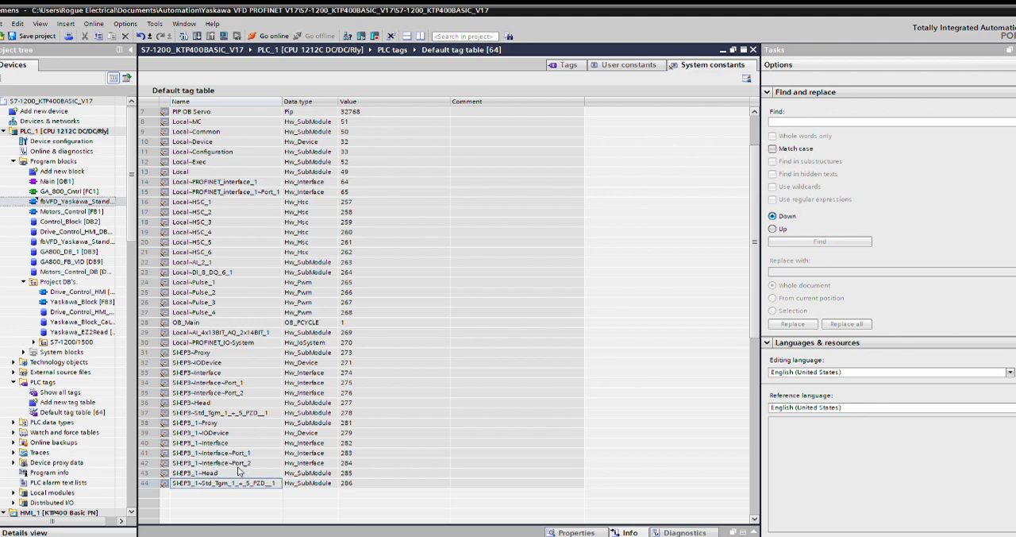
mouse_move(346, 472)
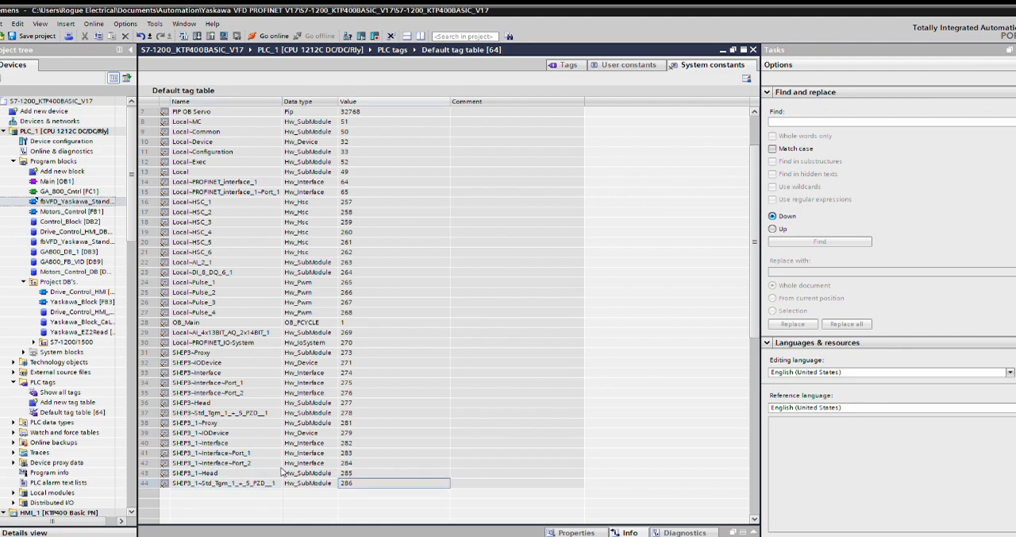
mouse_move(343, 469)
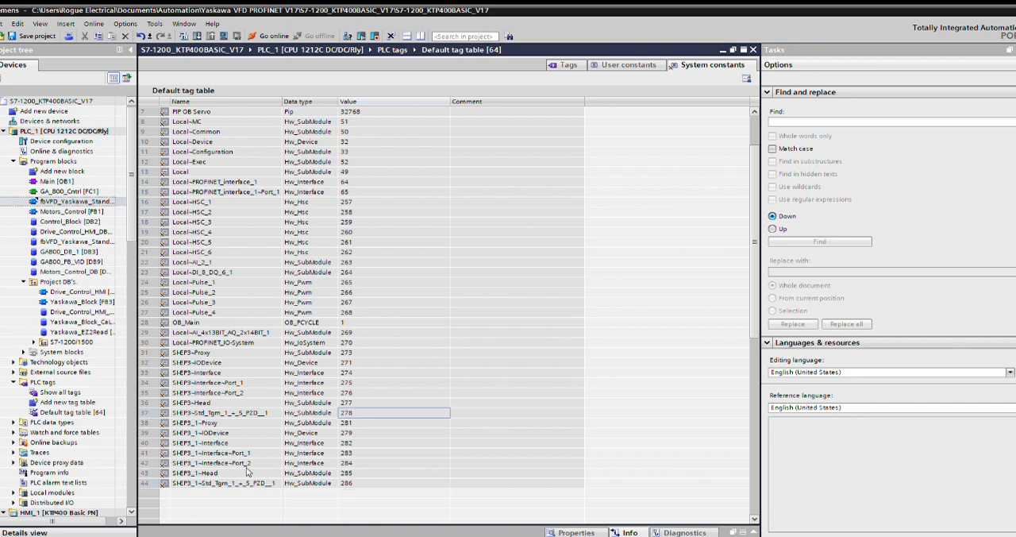
left_click(222, 482)
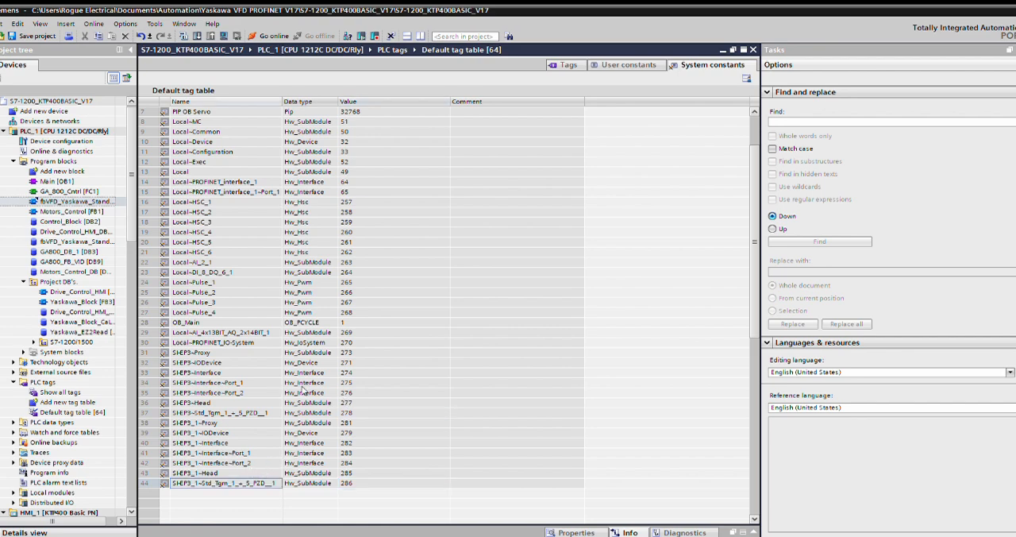
mouse_move(412, 503)
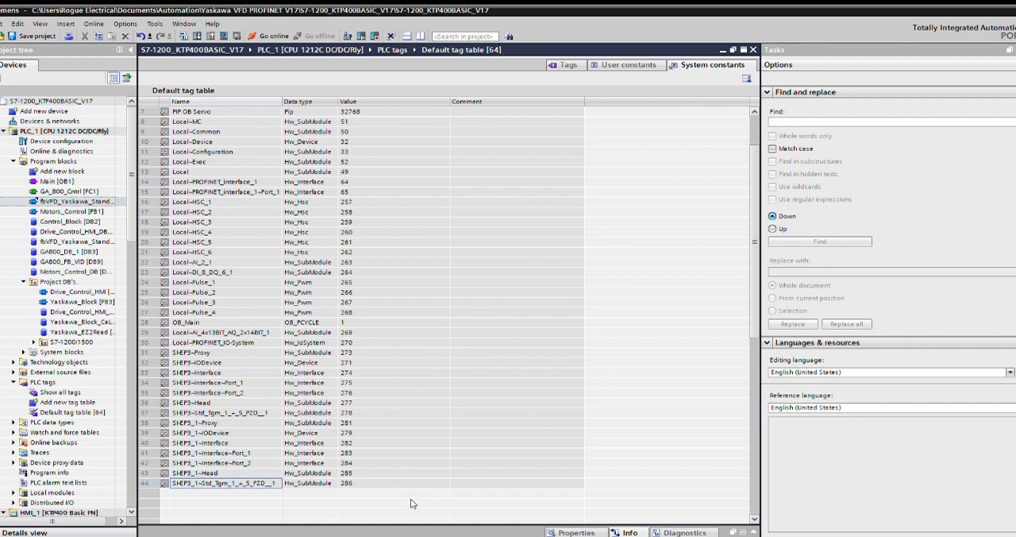
- Open SI-EP3_1's Device view with its module overview listing the interface and telegram
double_click(68, 191)
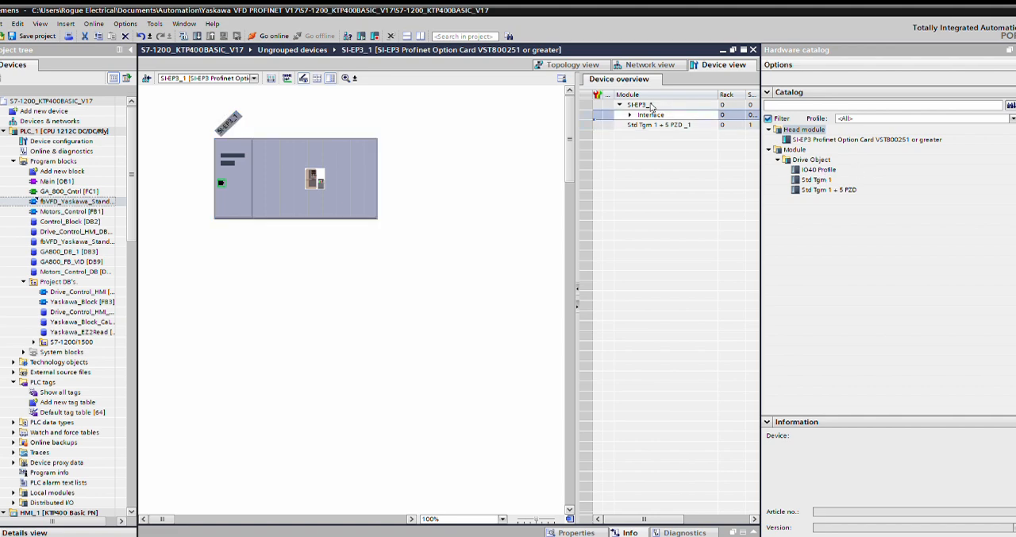
- Inspect SI-EP3_1's telegram and interface properties, then list its system constants (Head 285, interface 282, Proxy 281)
left_click(659, 124)
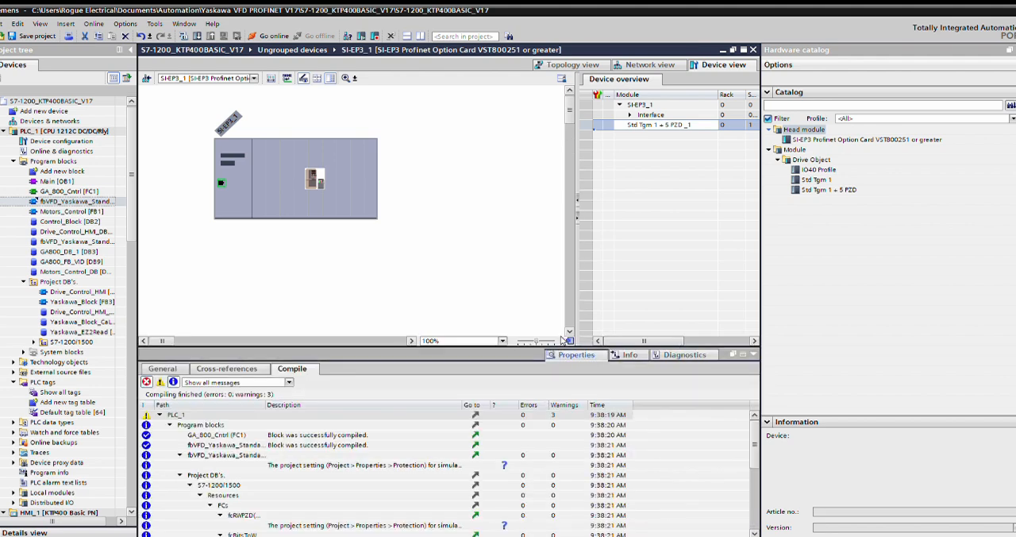
left_click(658, 125)
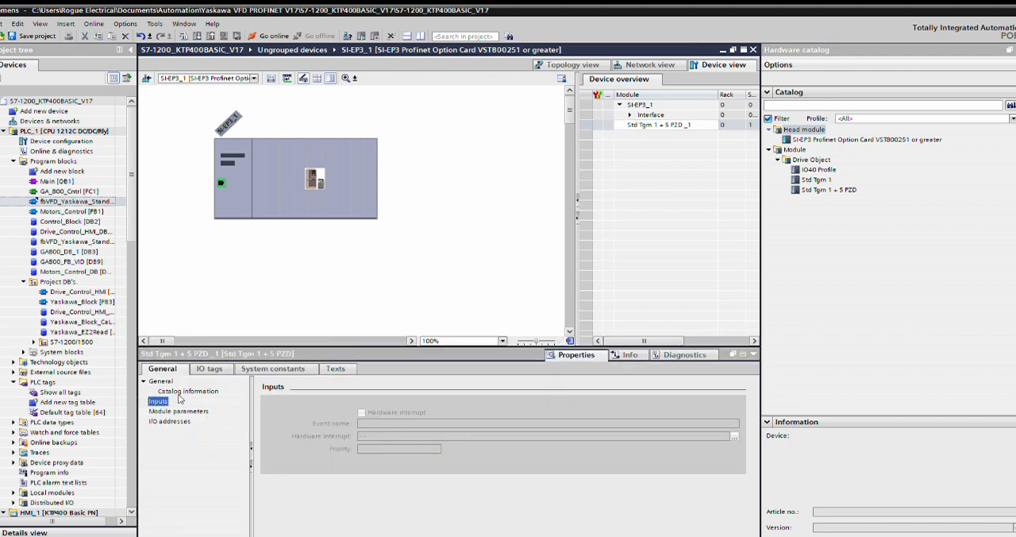
left_click(178, 411)
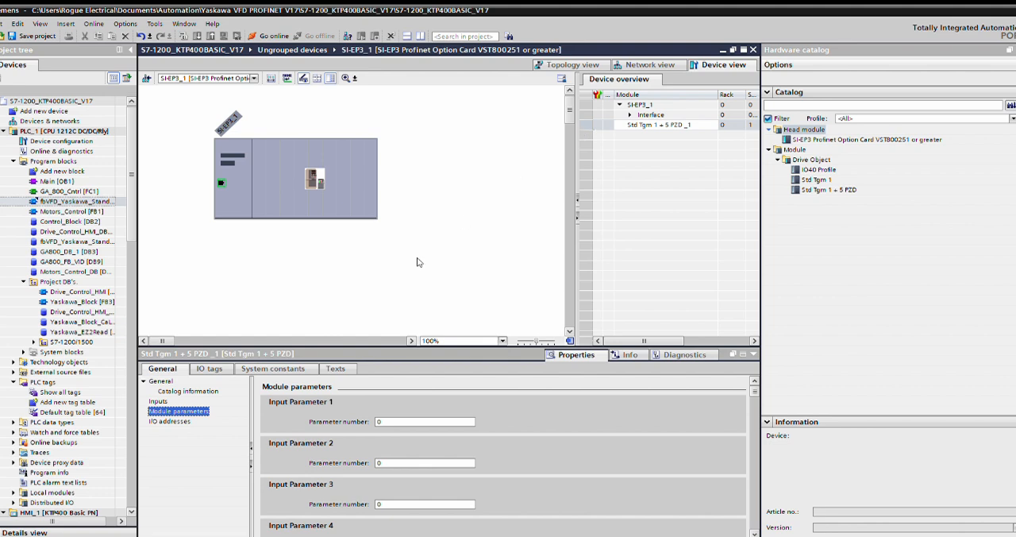
left_click(649, 114)
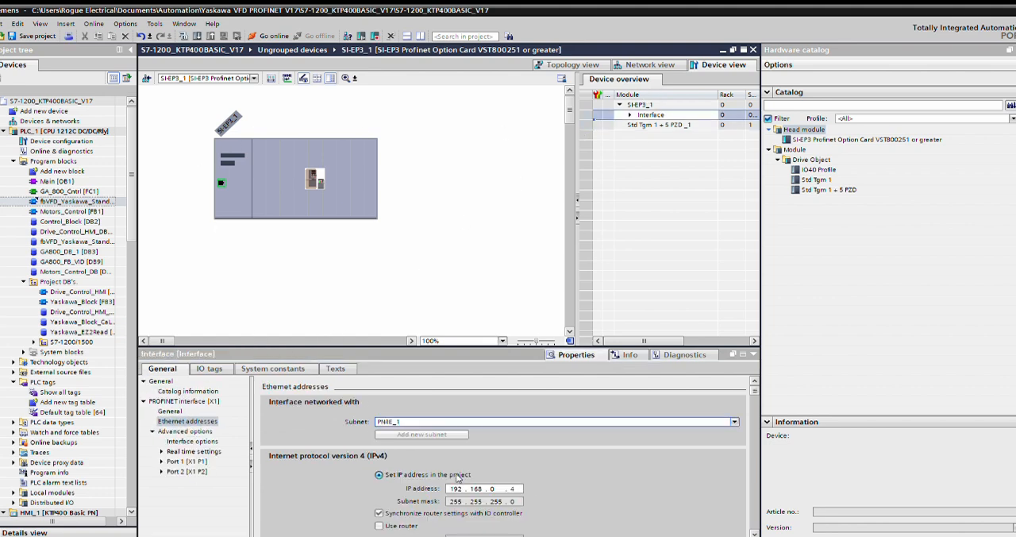
left_click(273, 368)
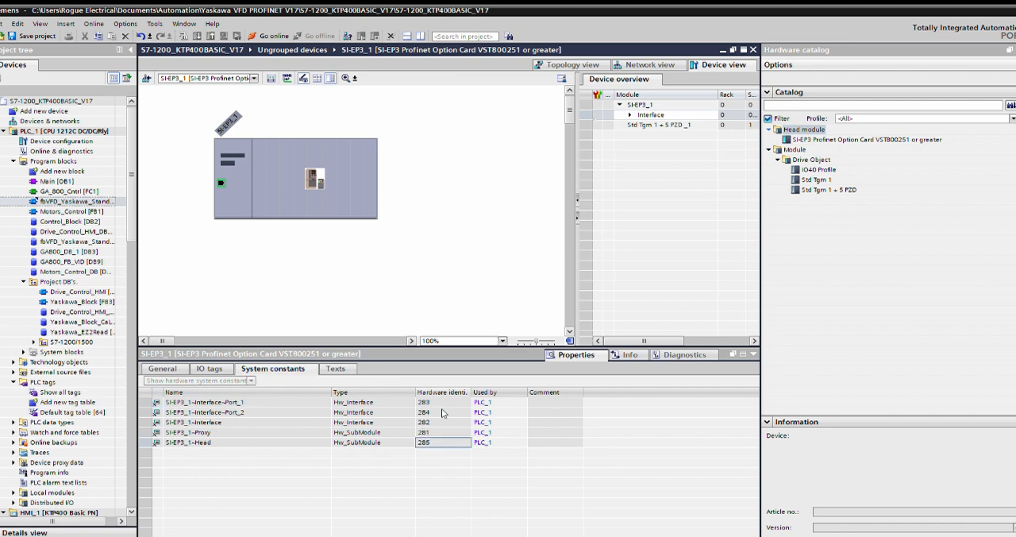
mouse_move(242, 520)
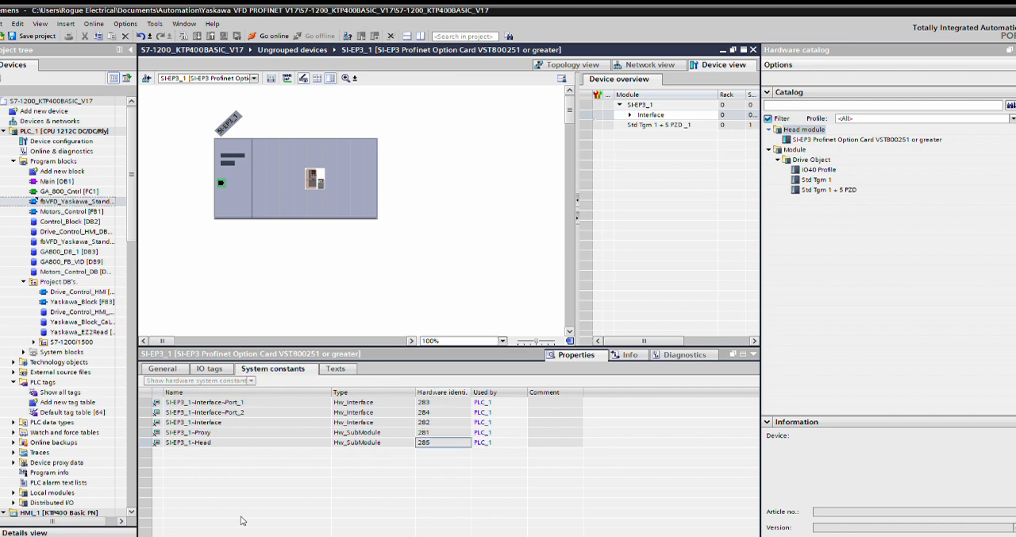
- Trace telegram constant 286 to its definition and the owning SI-EP3_1 drive's system constants
double_click(66, 192)
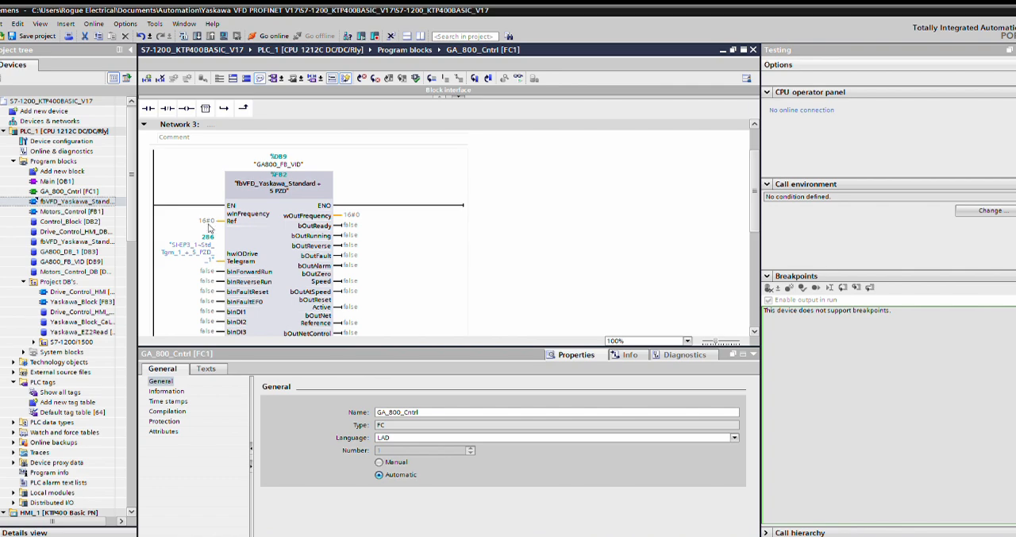
mouse_move(445, 530)
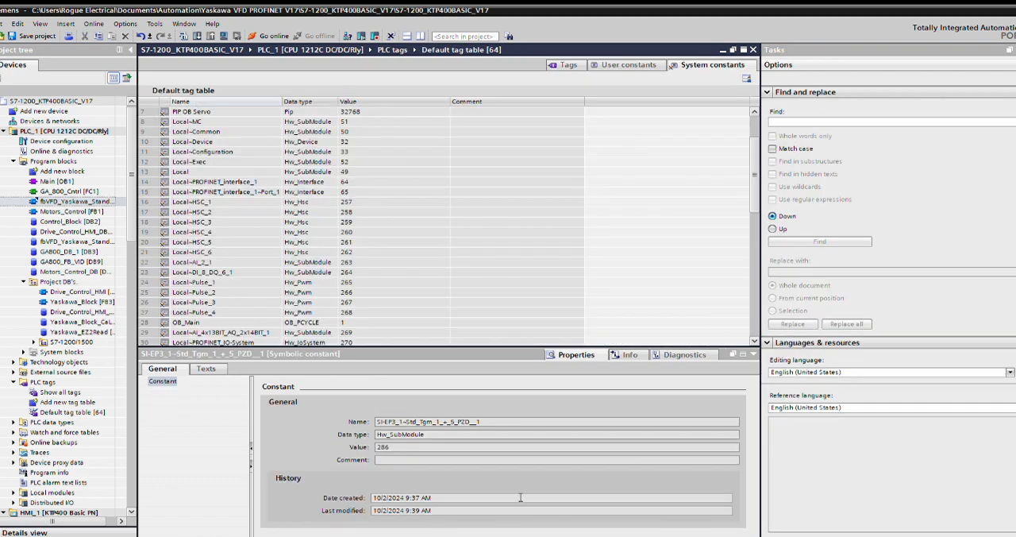
left_click(272, 368)
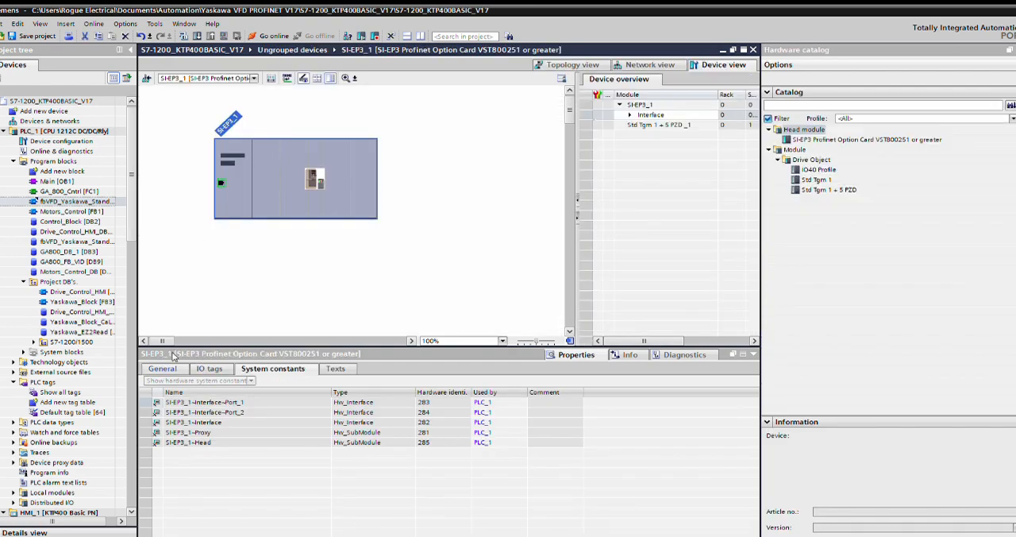
- Browse SI-EP3_1's Ethernet addresses, catalog info, system constants and IO tags, then select Std Tgm 1 + 5 PZD _1
left_click(162, 368)
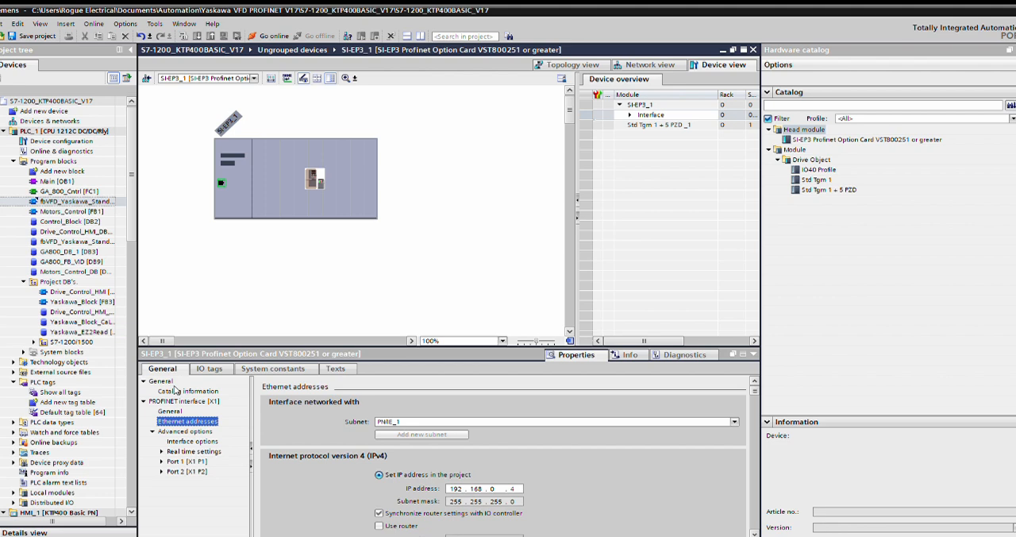
left_click(169, 410)
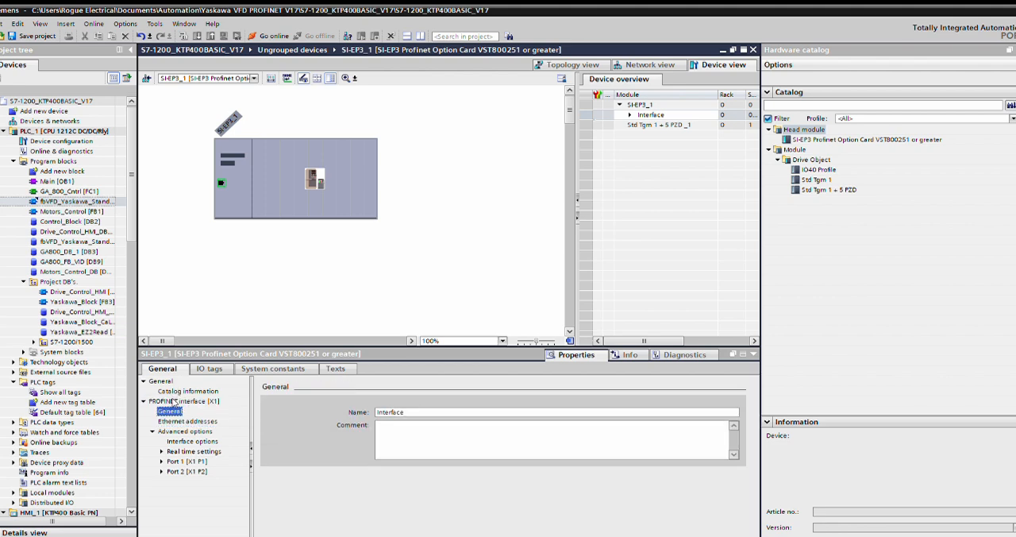
mouse_move(140, 416)
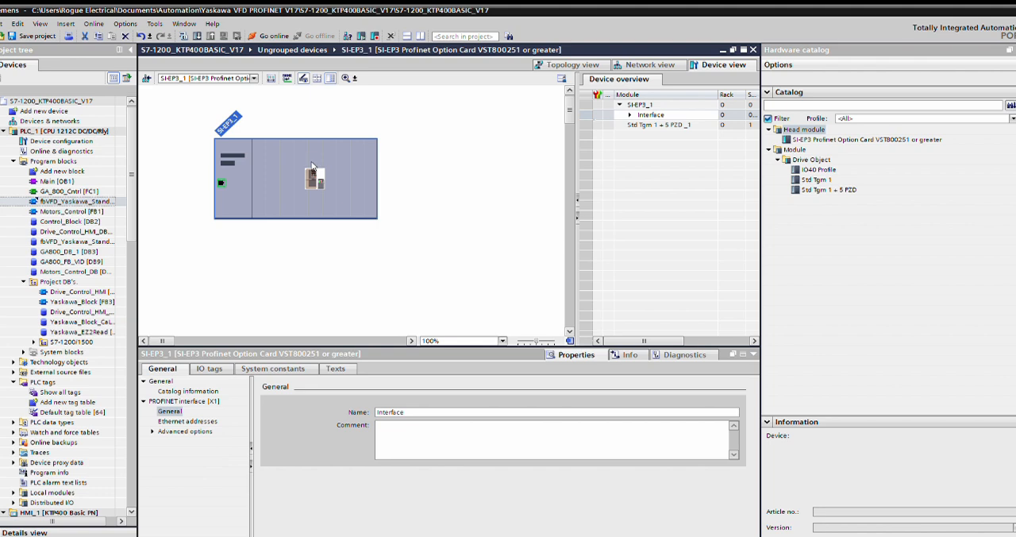
left_click(187, 390)
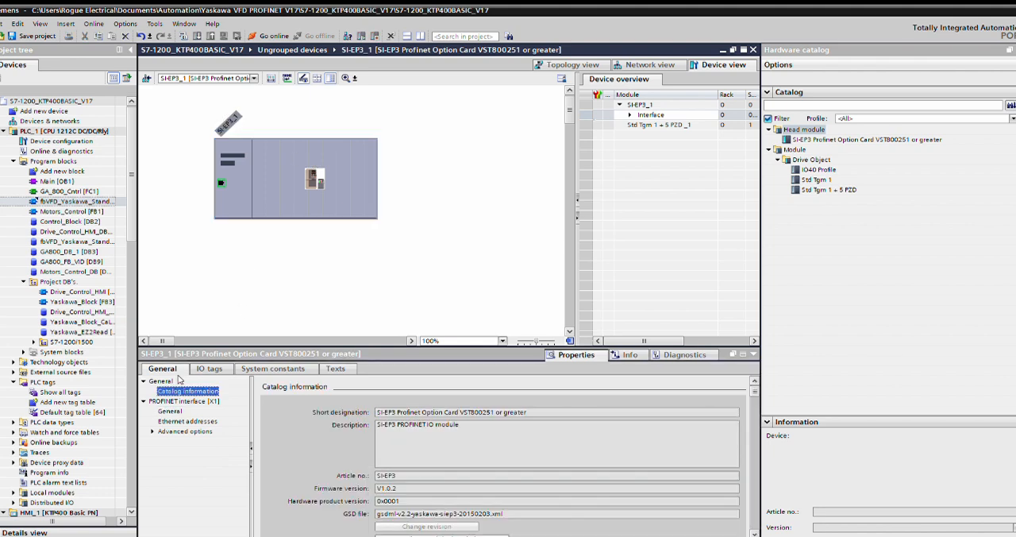
left_click(273, 368)
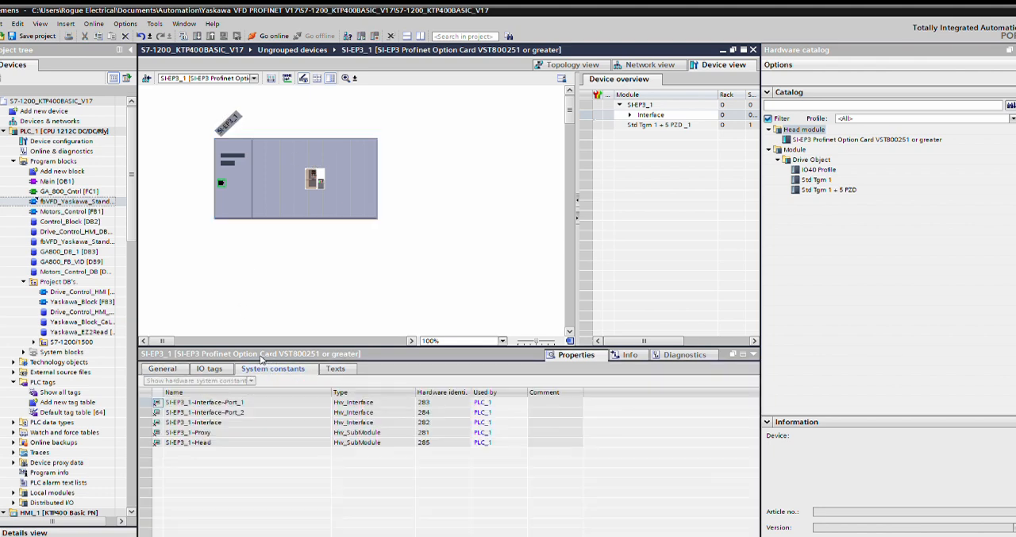
left_click(209, 368)
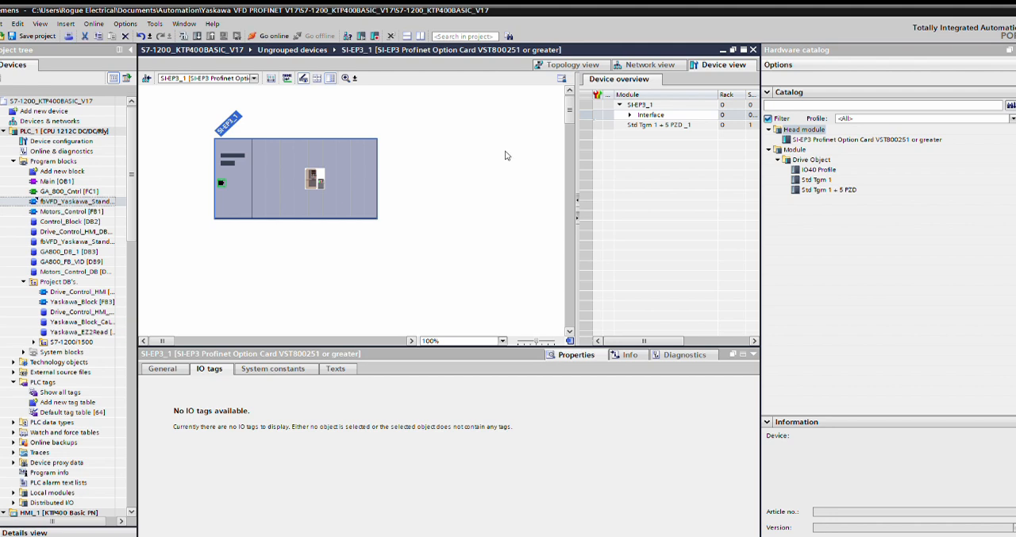
mouse_move(660, 115)
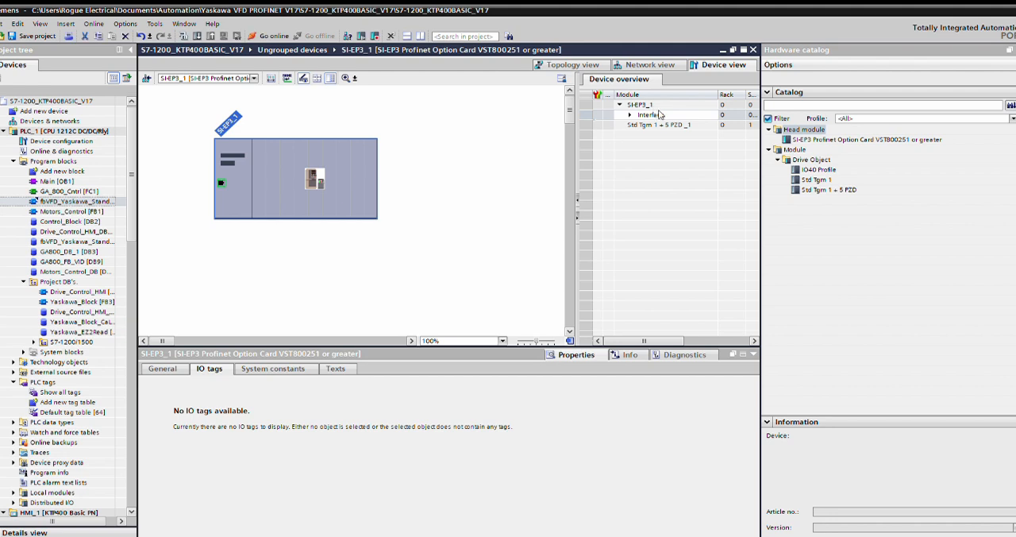
left_click(659, 125)
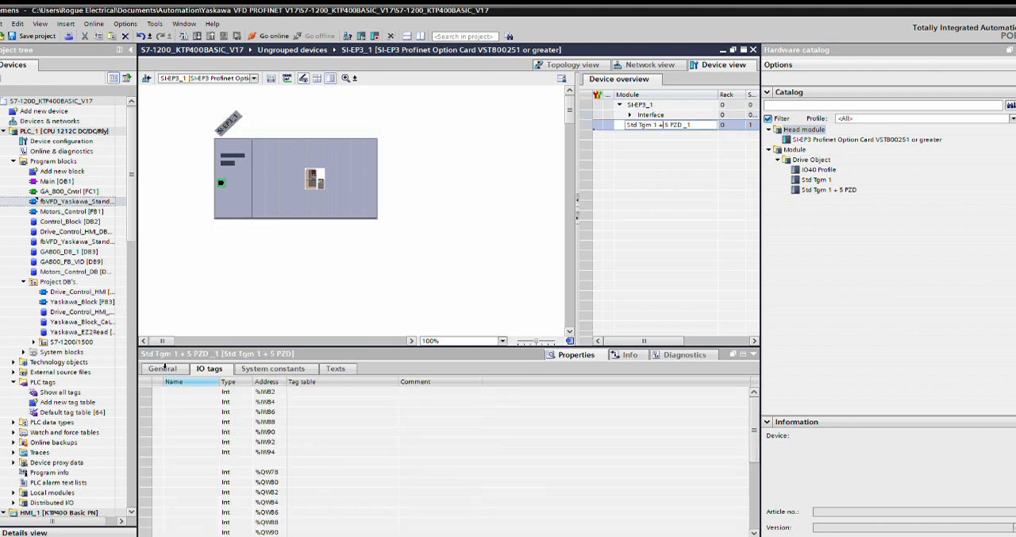
- Review the telegram module parameters and confirm Control and Status Word Selection reads Yaskawa
left_click(161, 368)
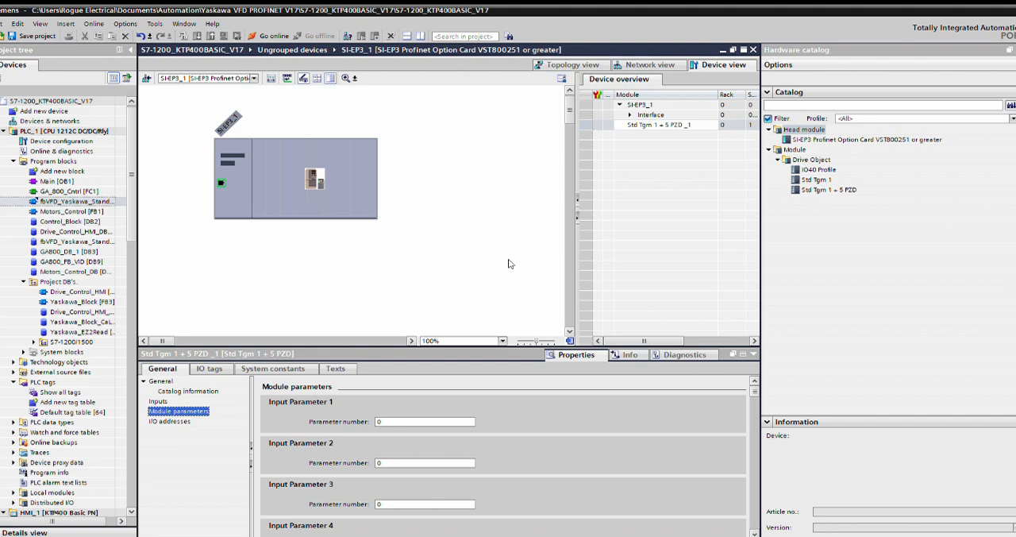
mouse_move(674, 113)
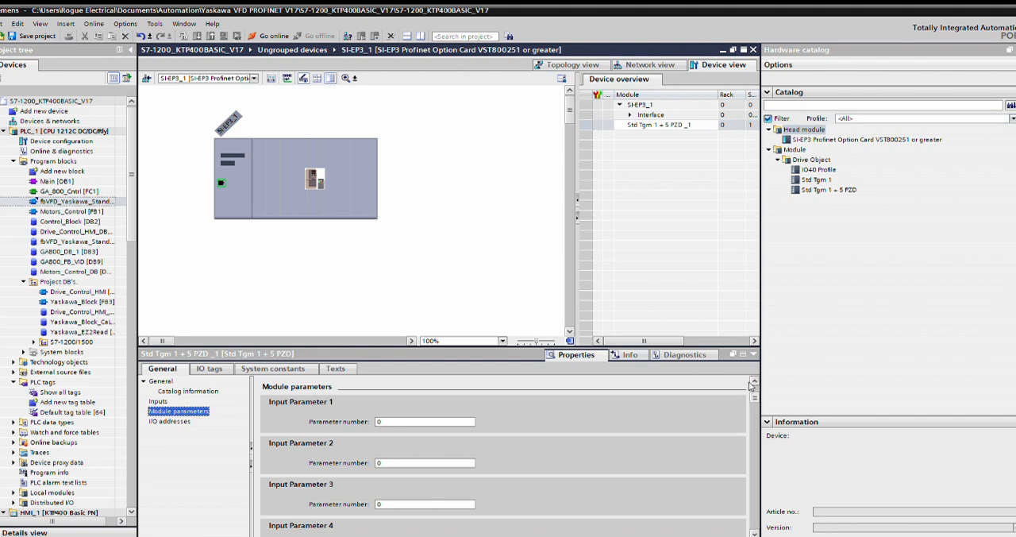
scroll("down", 3)
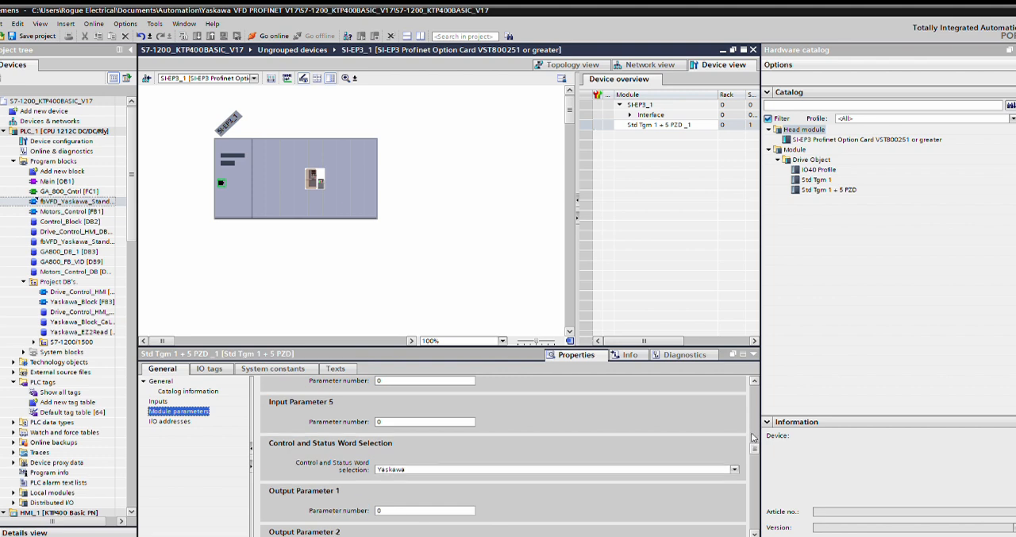
mouse_move(655, 431)
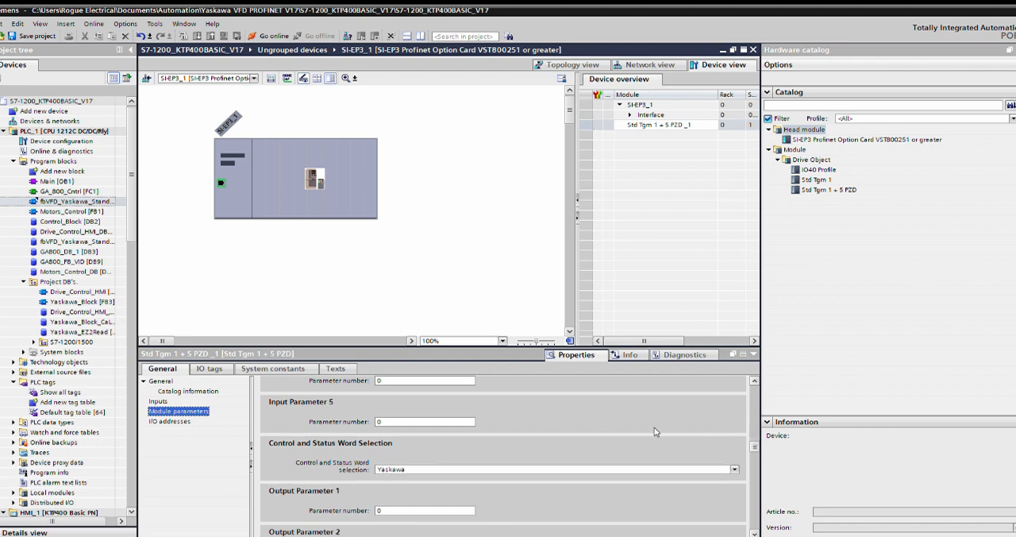
mouse_move(488, 438)
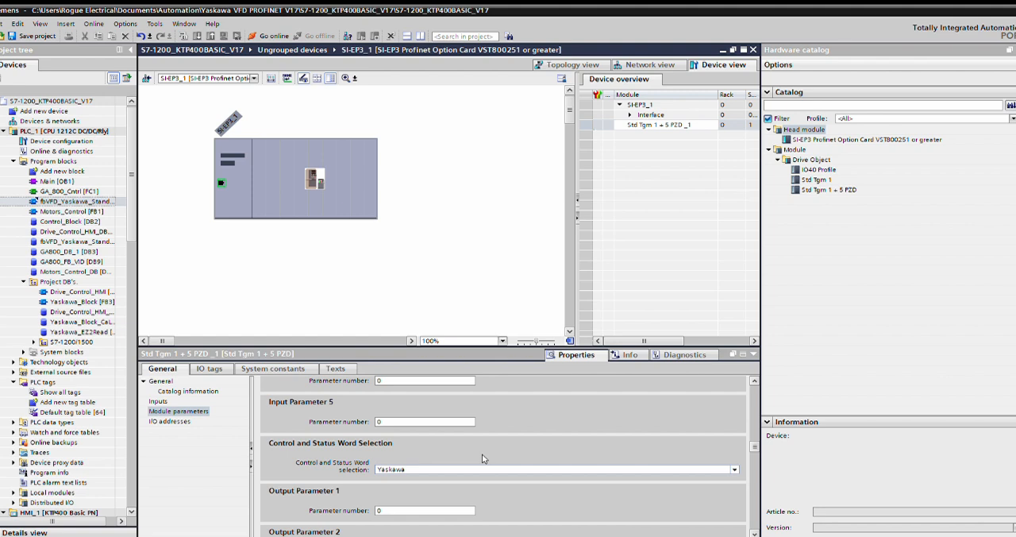
mouse_move(493, 449)
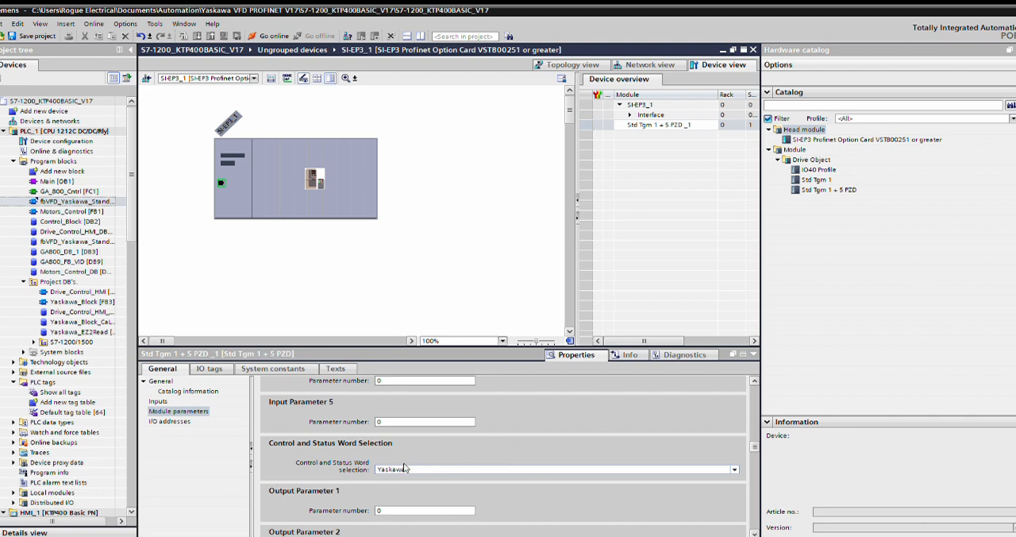
mouse_move(489, 445)
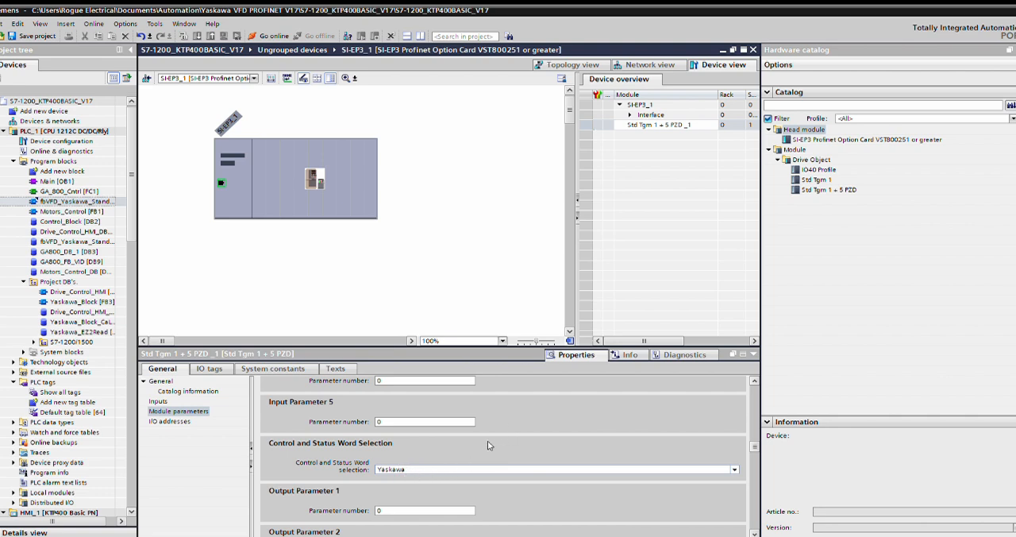
left_click(552, 468)
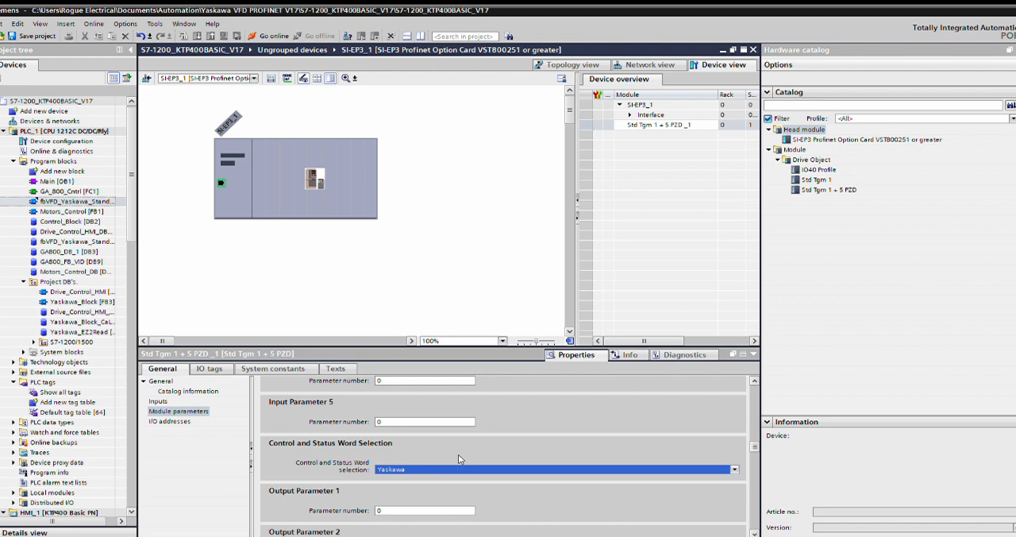
mouse_move(463, 459)
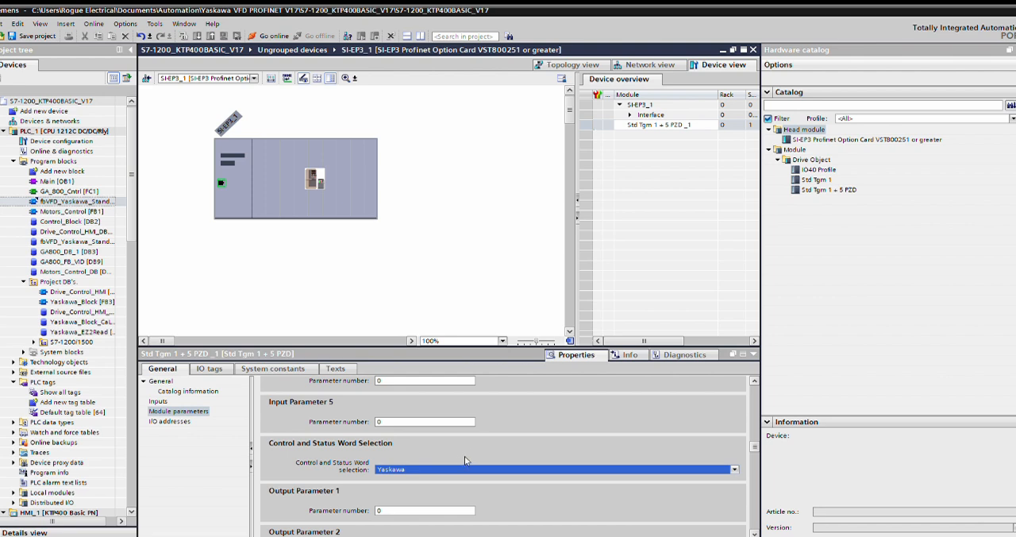
mouse_move(523, 348)
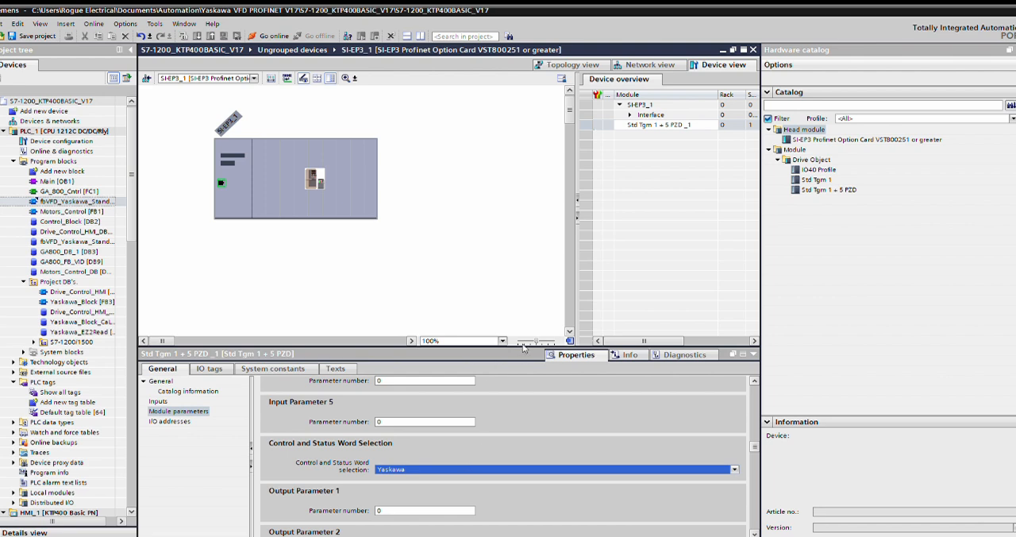
mouse_move(435, 440)
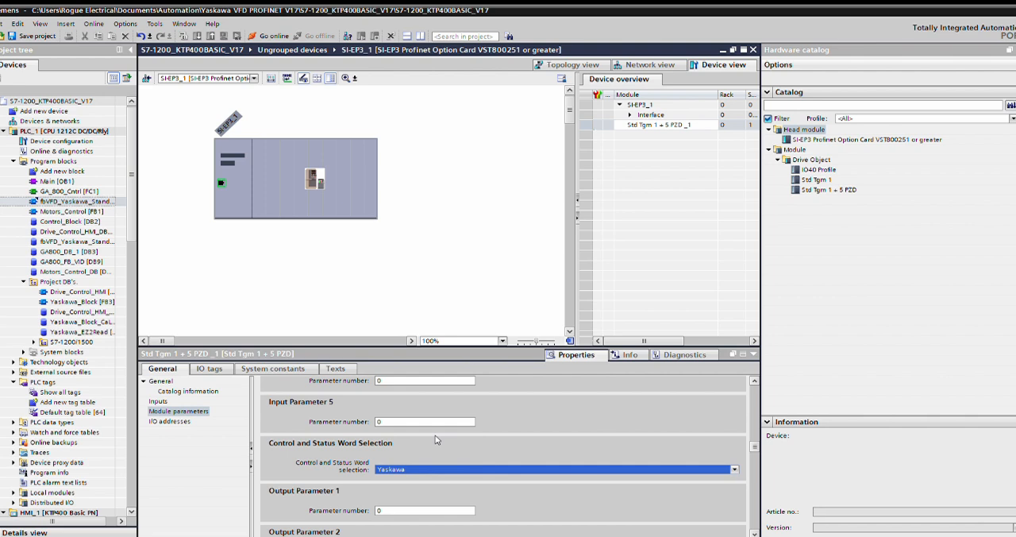
mouse_move(440, 425)
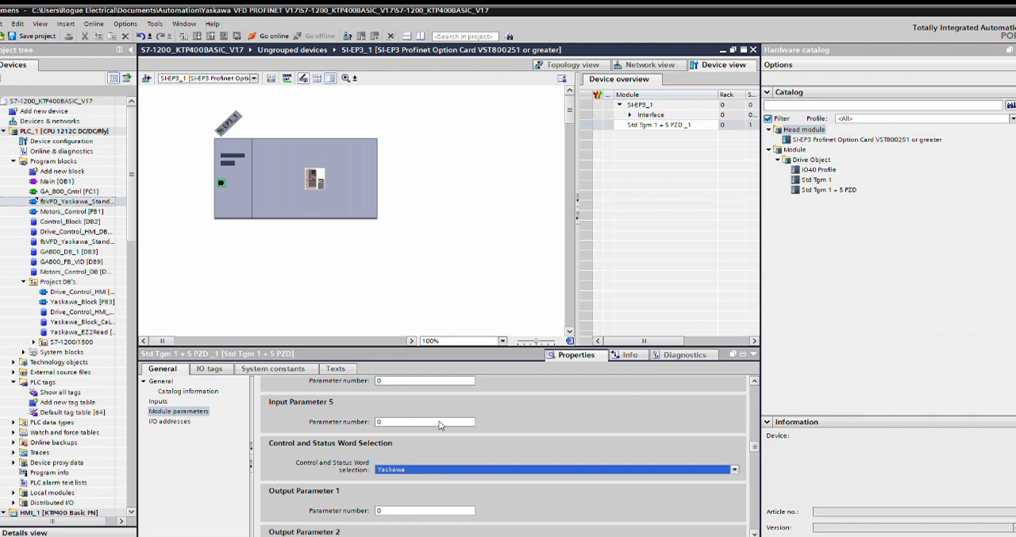
mouse_move(776, 194)
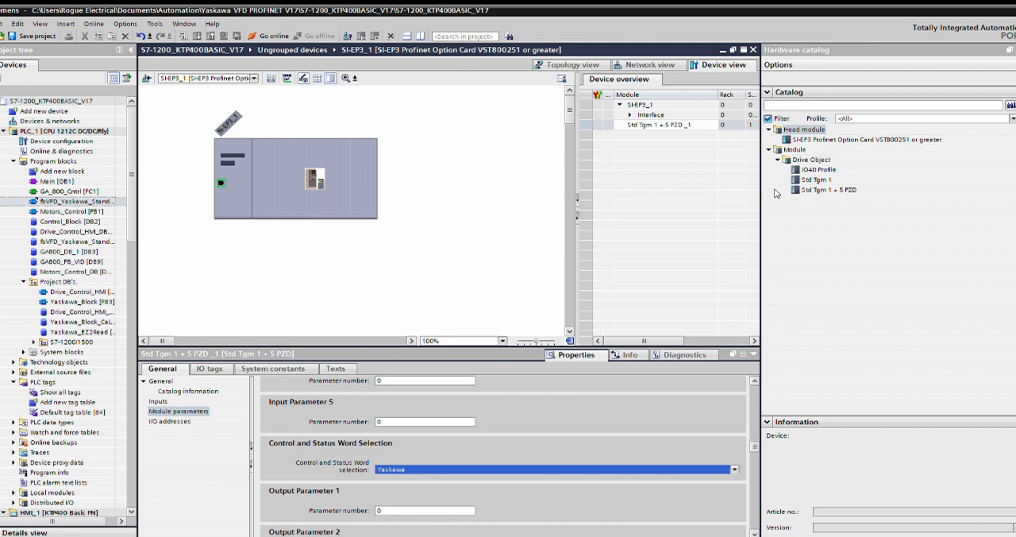
- Show the hardware catalog details of Std Tgm 1 + 5 PZD: article SI-EP3, Yaskawa GSDML-V2.2
left_click(826, 189)
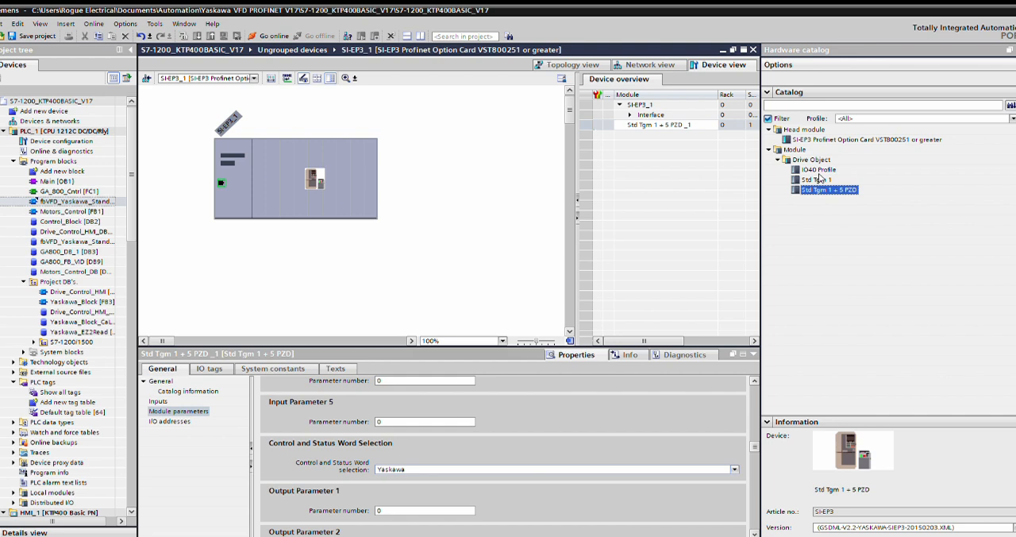
mouse_move(668, 102)
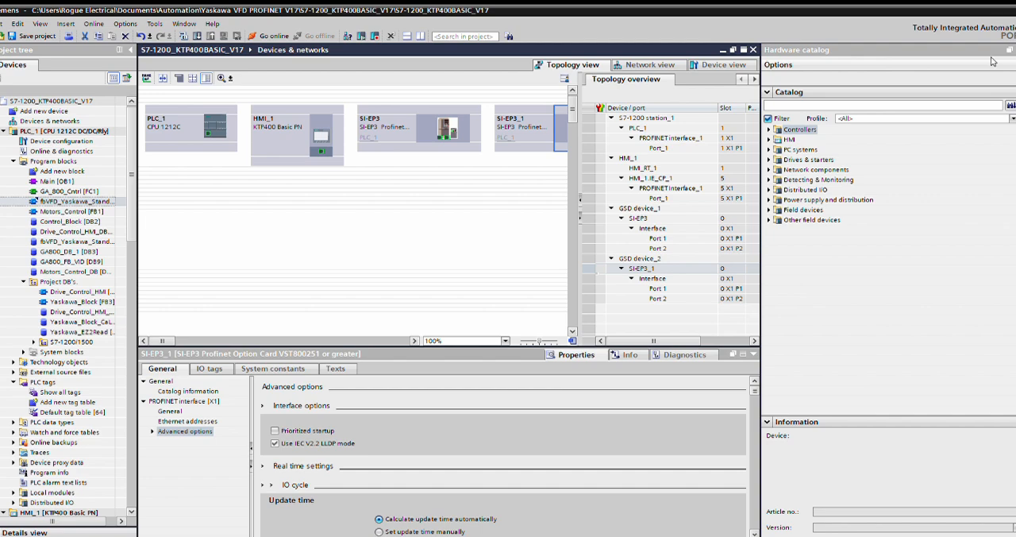
mouse_move(993, 62)
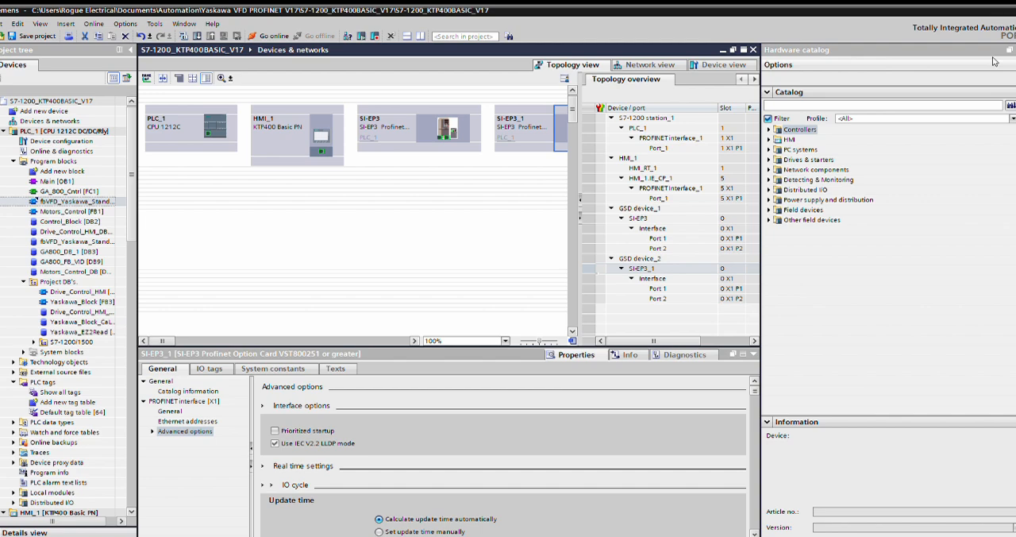